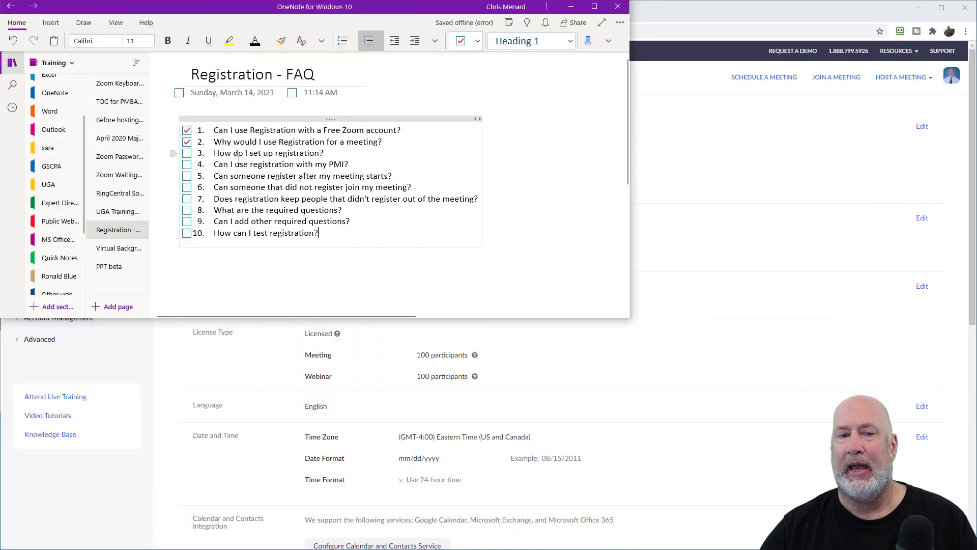
# Step: Minimize the OneNote Registration FAQ notes so the Zoom profile page shows again
pyautogui.click(186, 152)
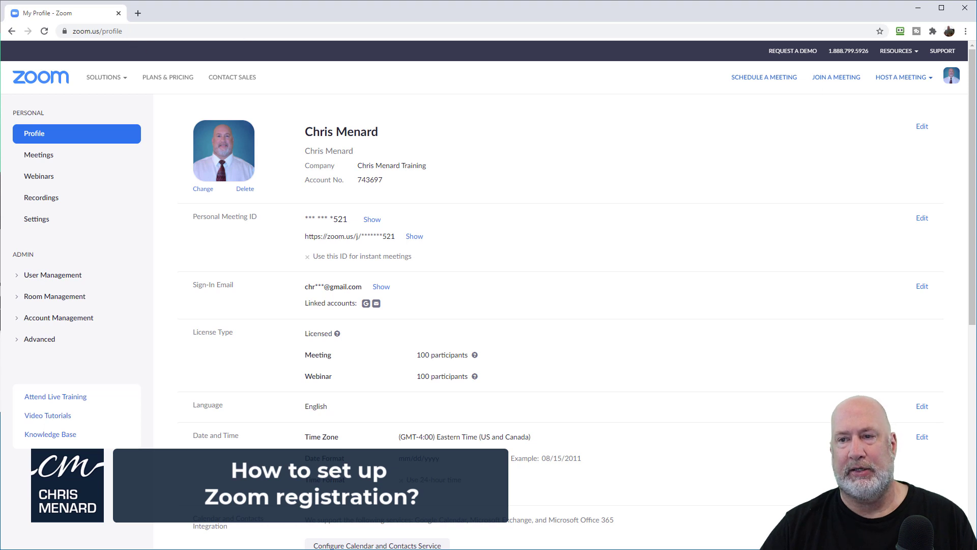
# Step: Go to Meetings and begin scheduling a new meeting
pyautogui.click(950, 77)
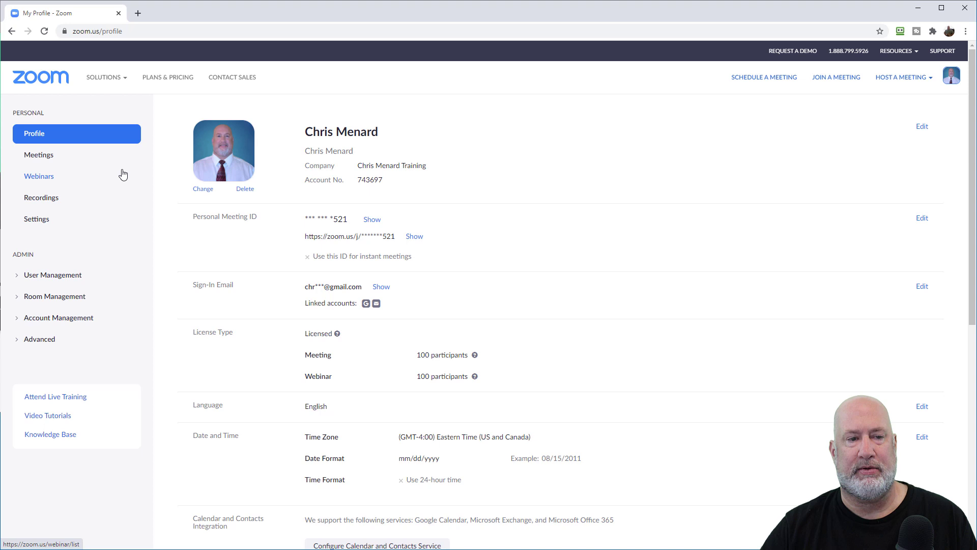
pyautogui.click(39, 155)
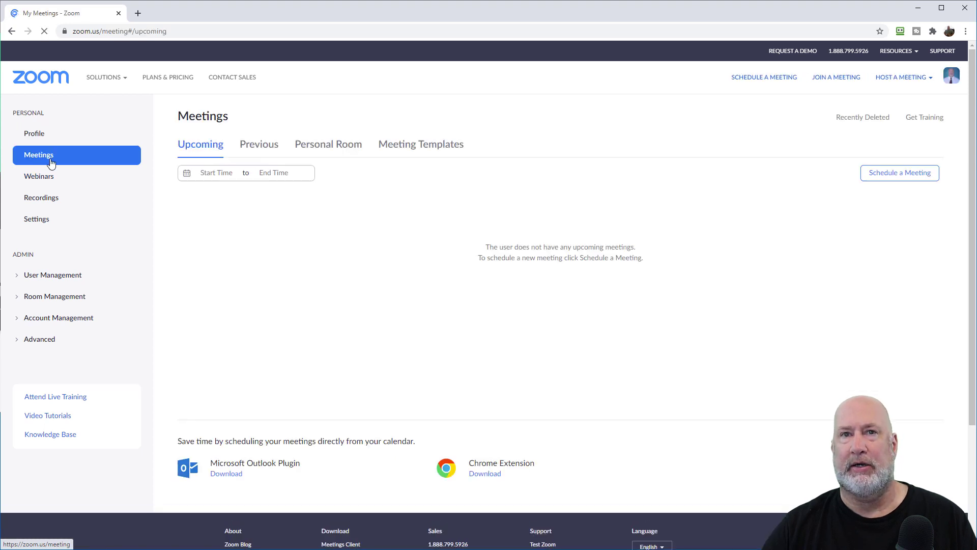
pyautogui.click(900, 173)
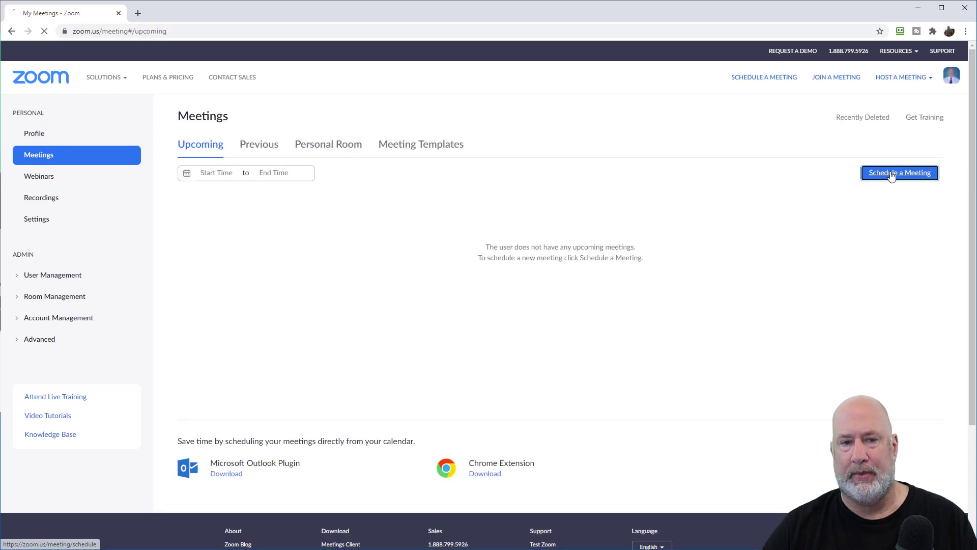
# Step: Replace the default topic with 'Benefits meetings'
pyautogui.click(900, 172)
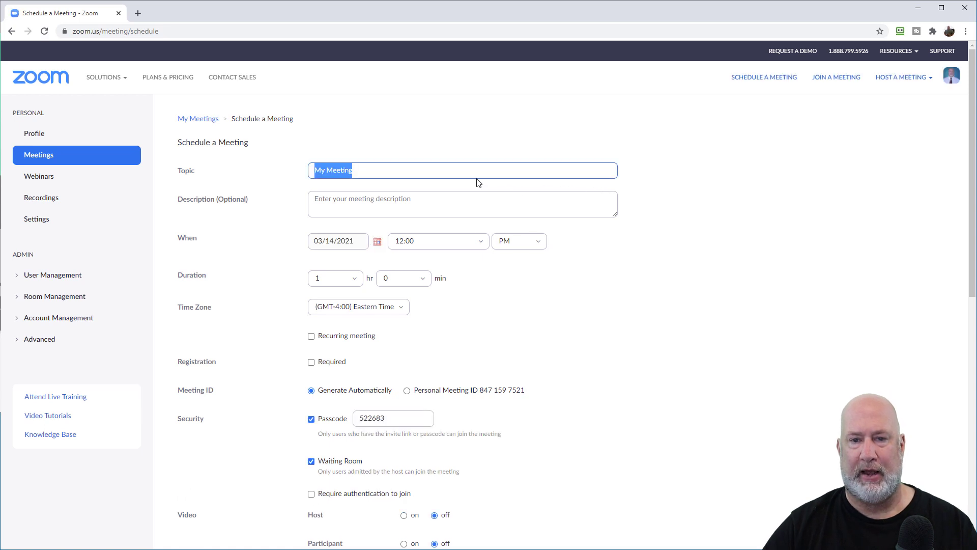
pyautogui.write('HR')
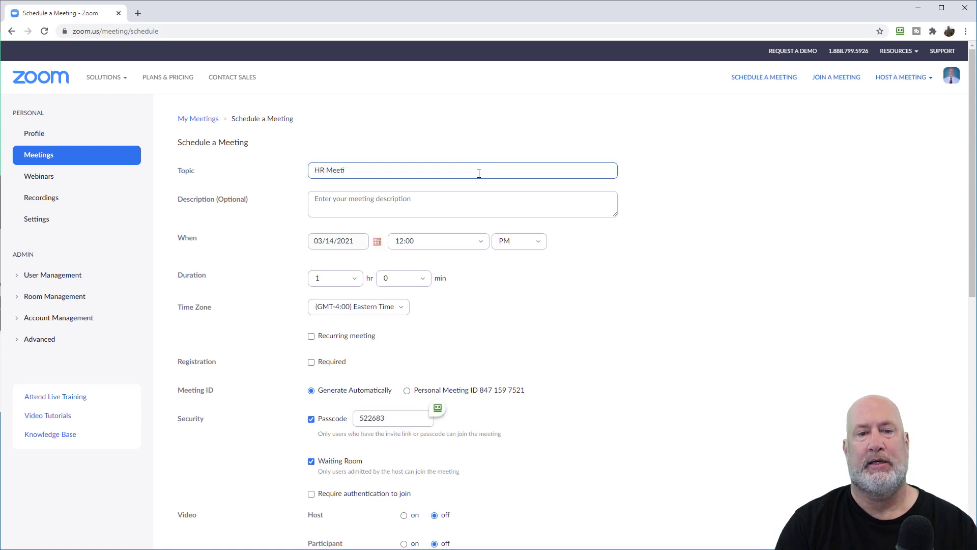
pyautogui.write('Ben')
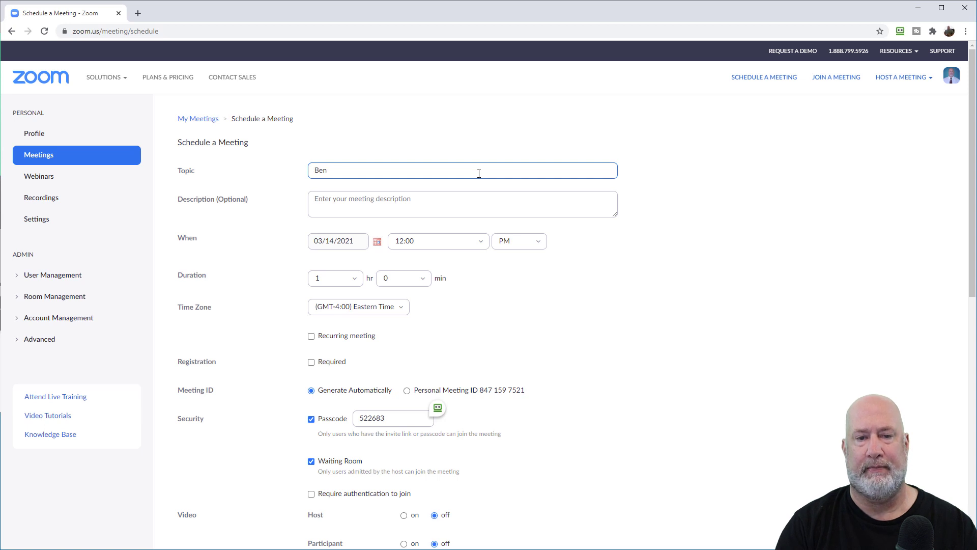
pyautogui.write('Benefits mmeetings')
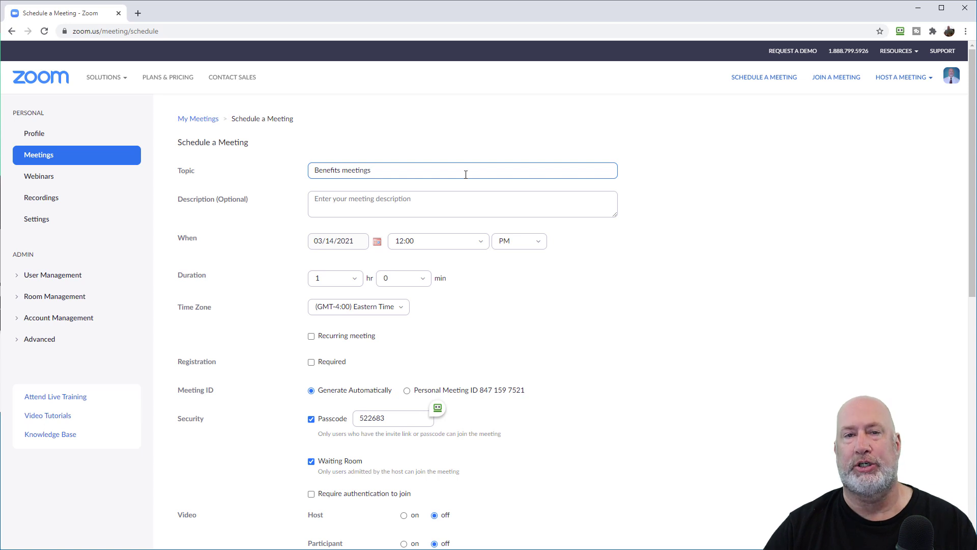
pyautogui.moveTo(361, 249)
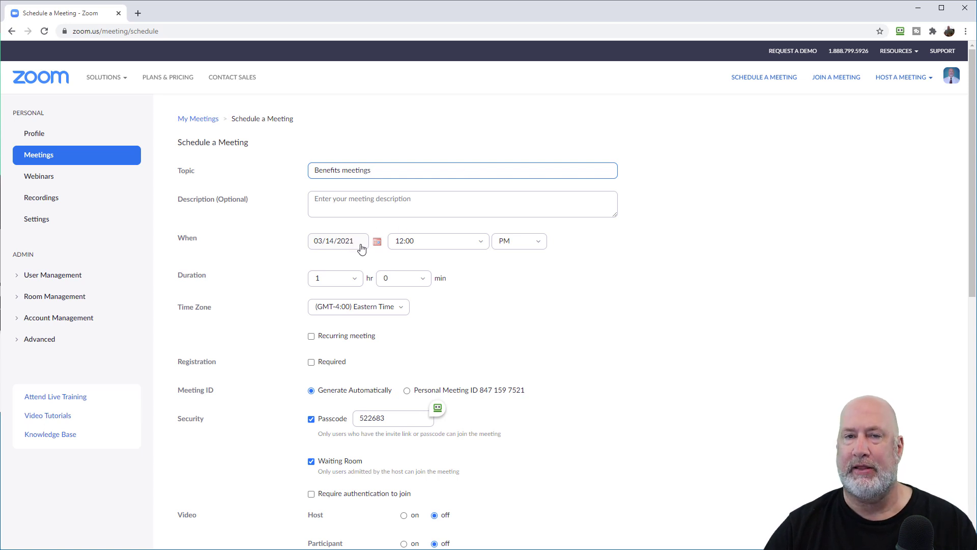
# Step: Require registration with an auto-generated meeting ID (after trying Personal Meeting ID) and no passcode
pyautogui.scroll(-3)
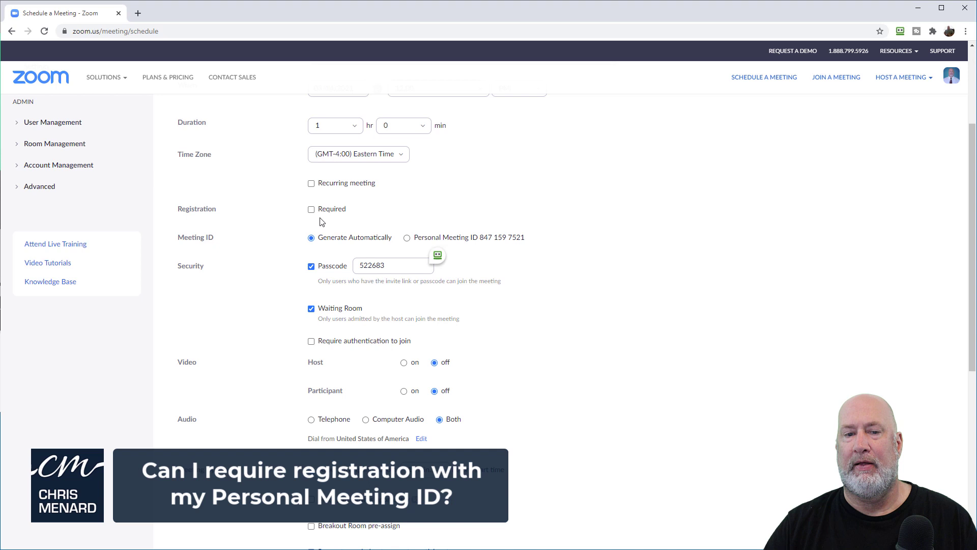
pyautogui.click(311, 209)
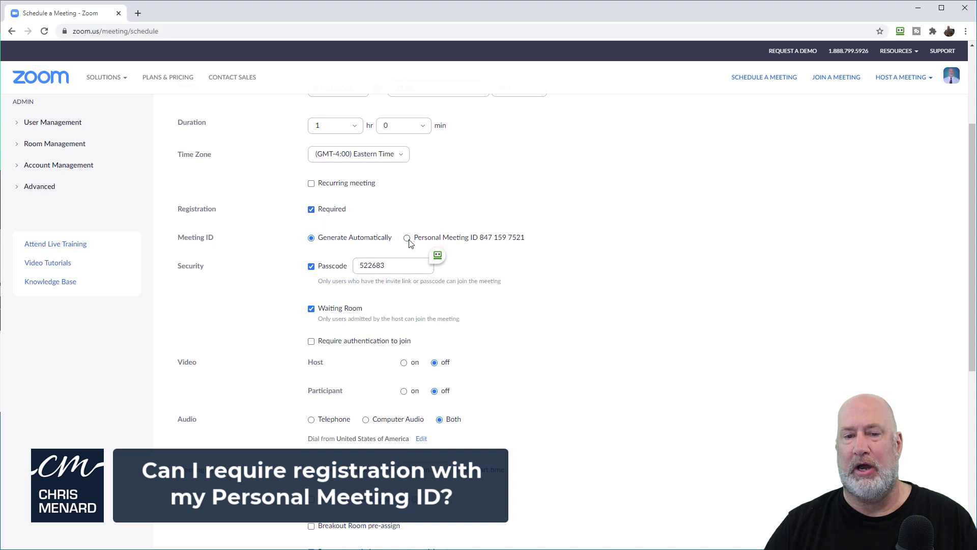
pyautogui.click(407, 238)
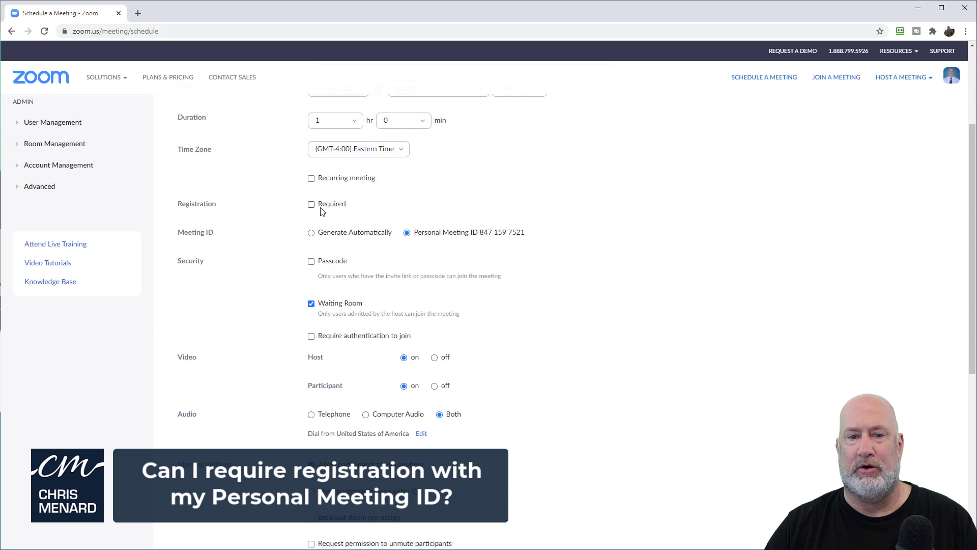
pyautogui.click(311, 204)
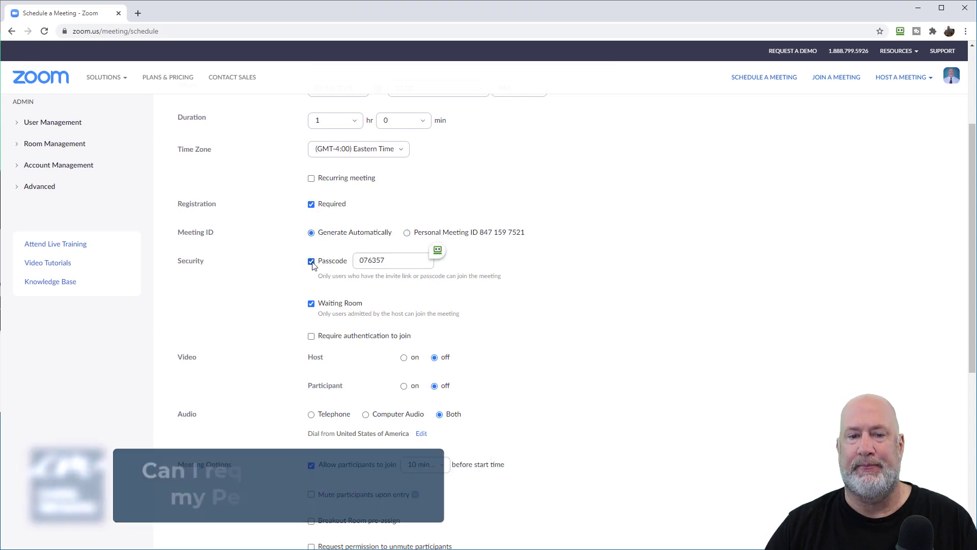
pyautogui.click(311, 261)
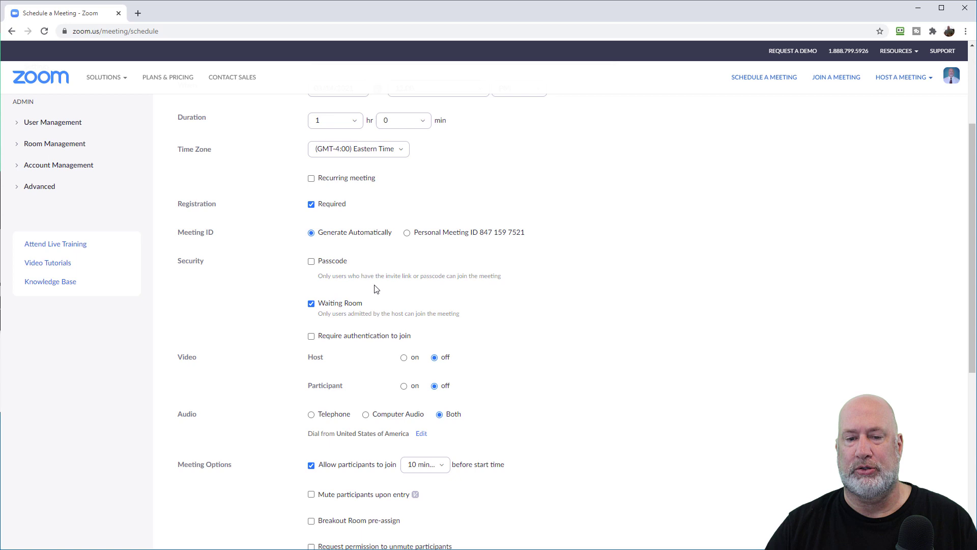
# Step: Disallow participants from joining before the start time
pyautogui.scroll(-3)
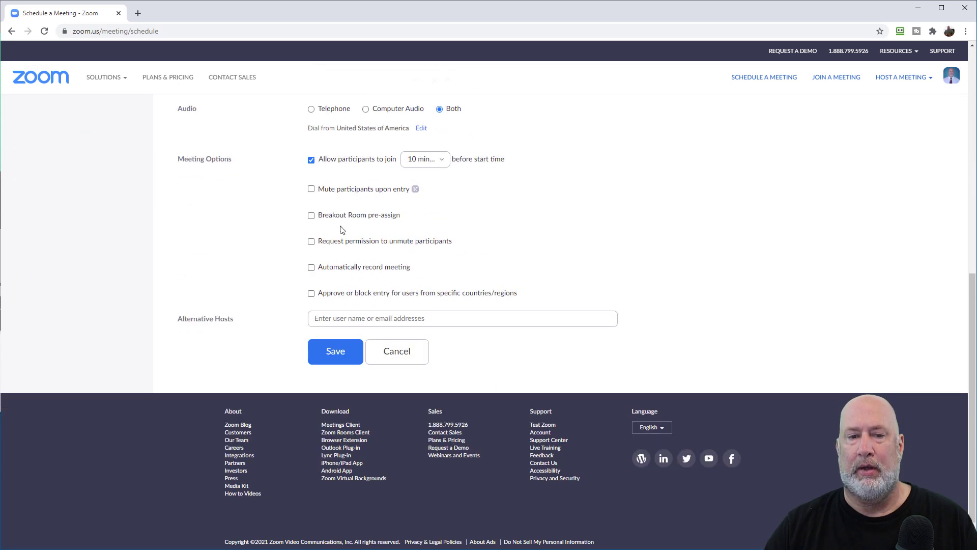
pyautogui.click(311, 159)
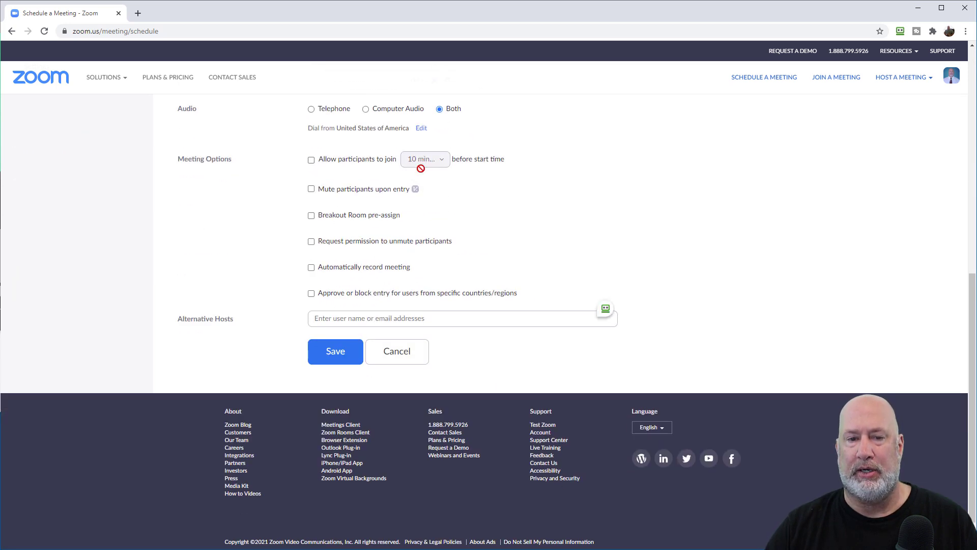
pyautogui.scroll(3)
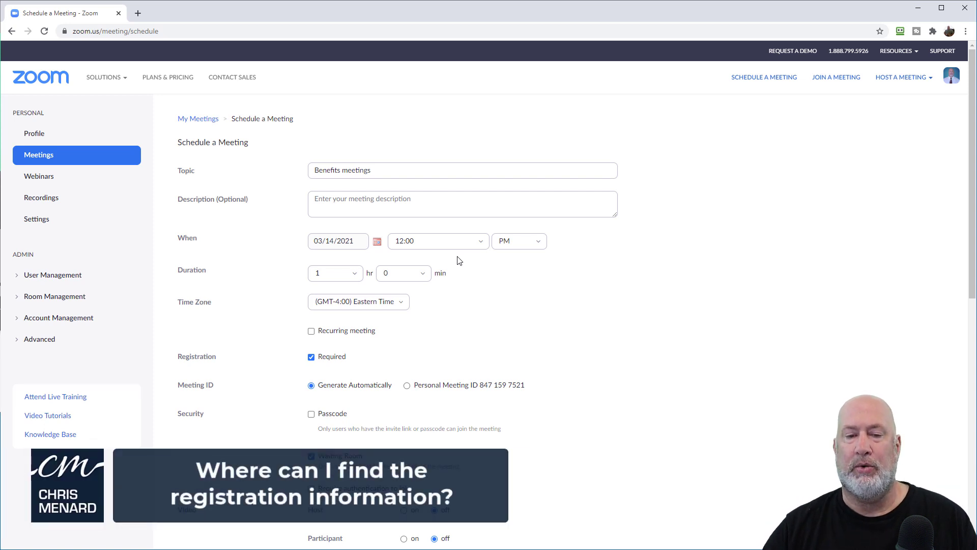
# Step: Save the Benefits meetings meeting and land on its registration details
pyautogui.scroll(-3)
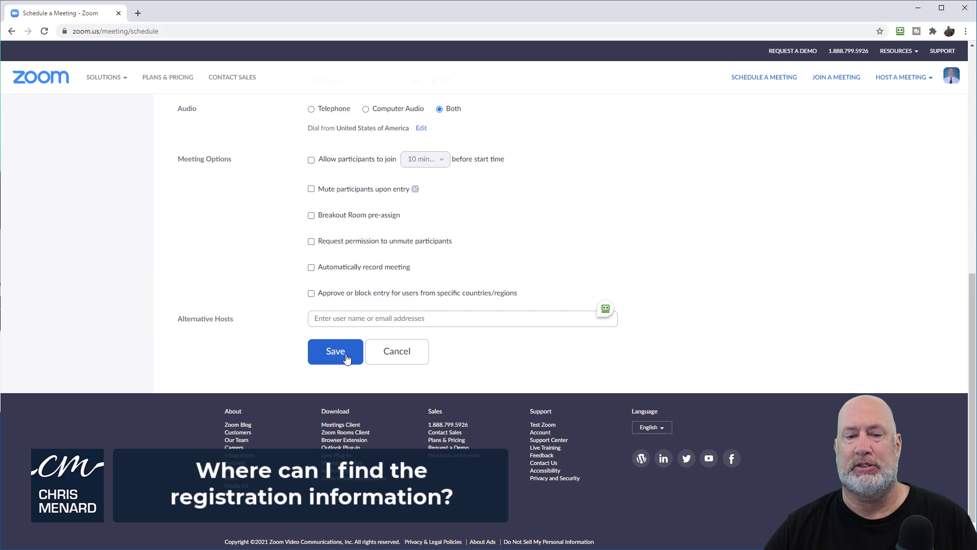
pyautogui.click(335, 351)
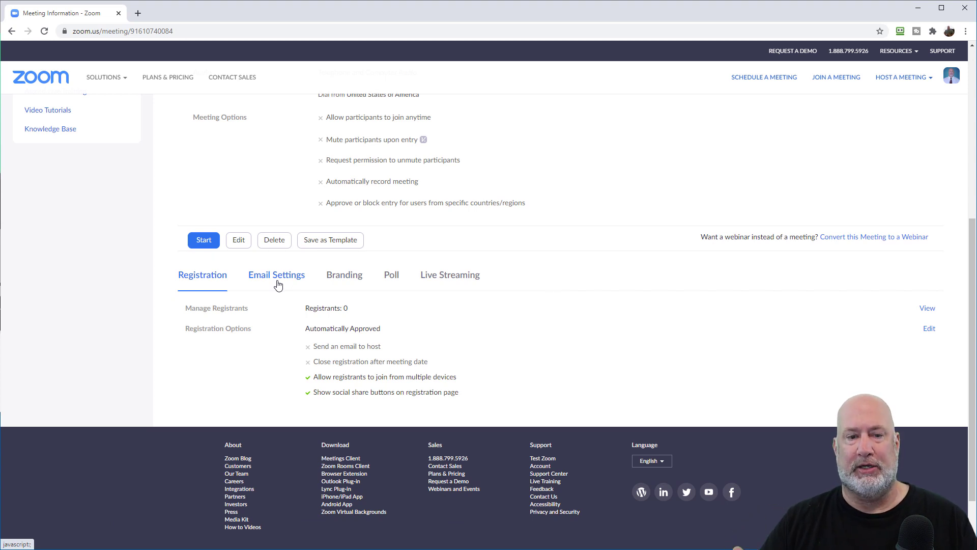
pyautogui.moveTo(204, 281)
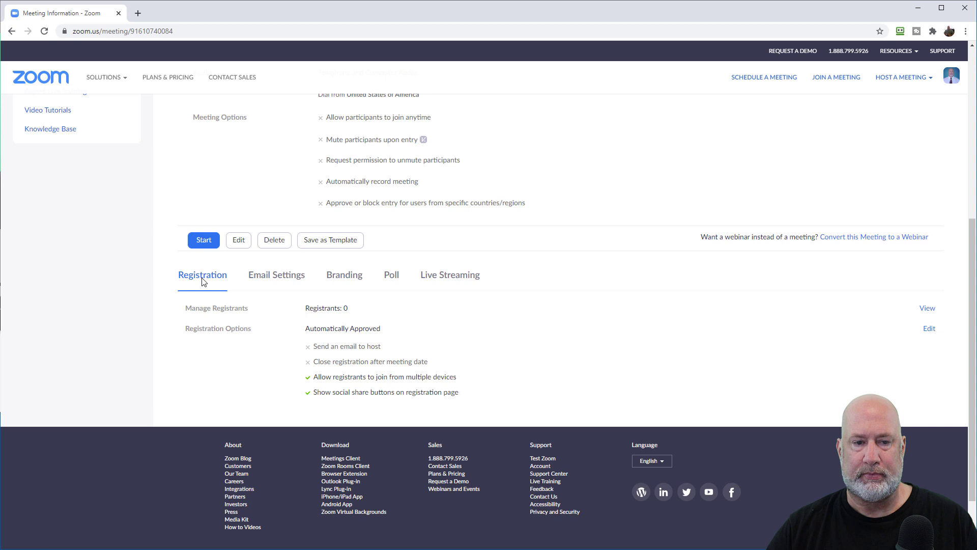
pyautogui.moveTo(419, 345)
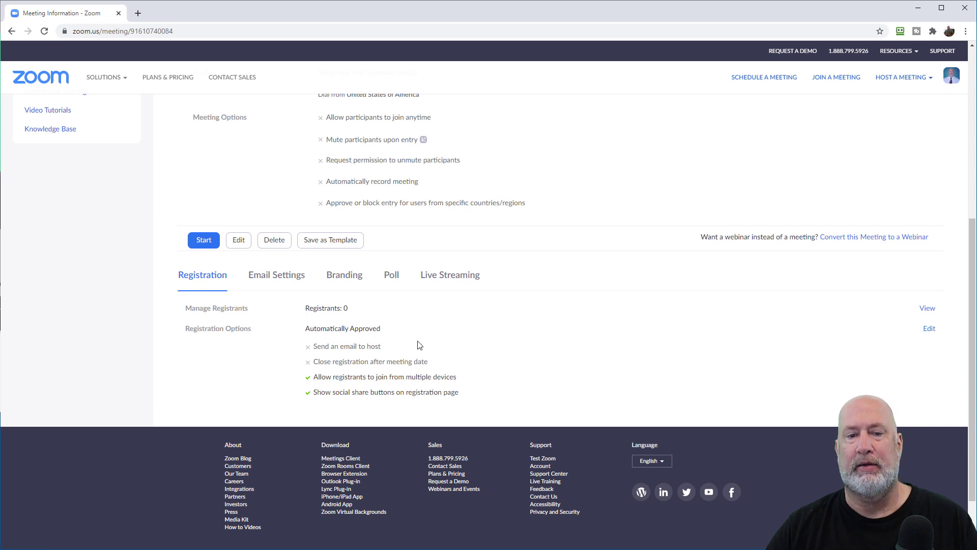
pyautogui.moveTo(473, 327)
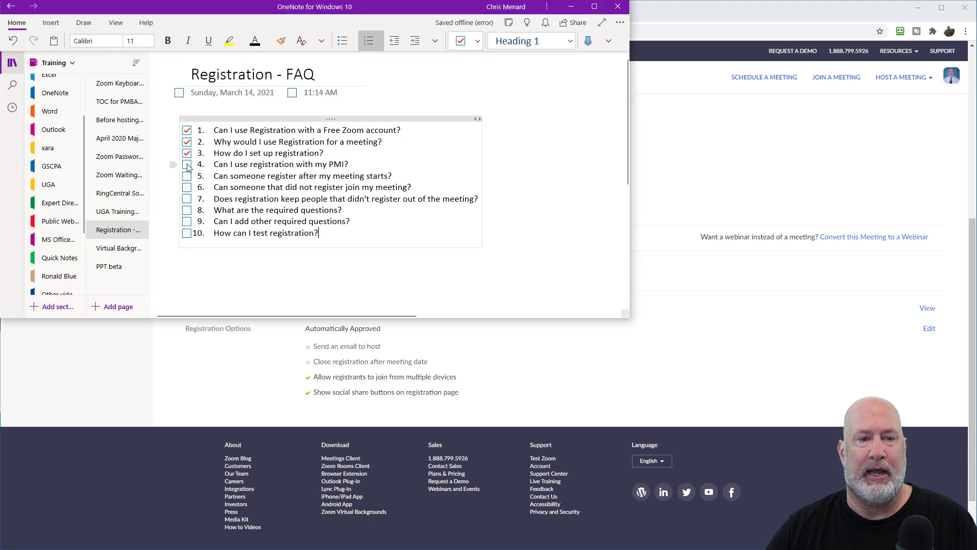
# Step: Check off FAQ item 4 on PMI registration, then set OneNote aside for Zoom
pyautogui.click(187, 164)
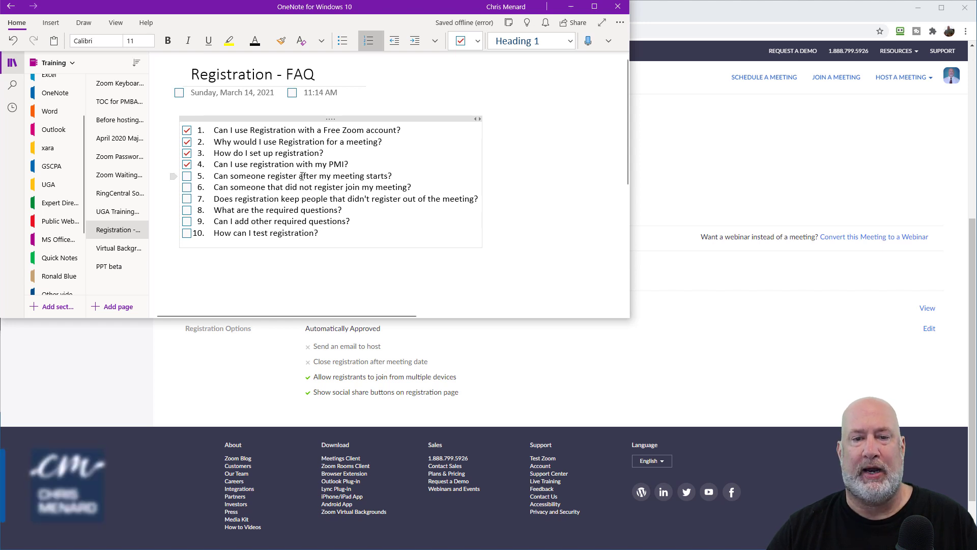
pyautogui.click(186, 175)
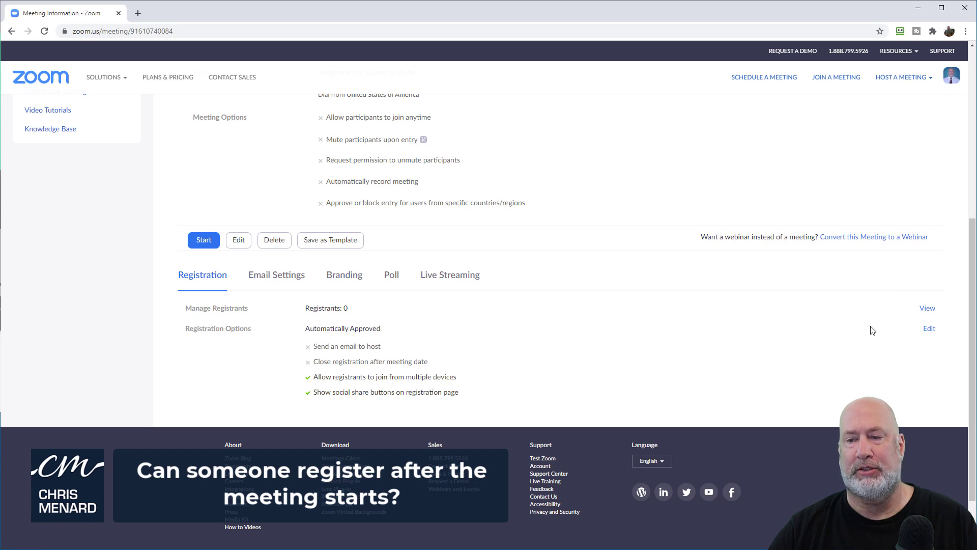
# Step: Edit Registration Options to close registration after the event date and hide social share buttons
pyautogui.click(929, 328)
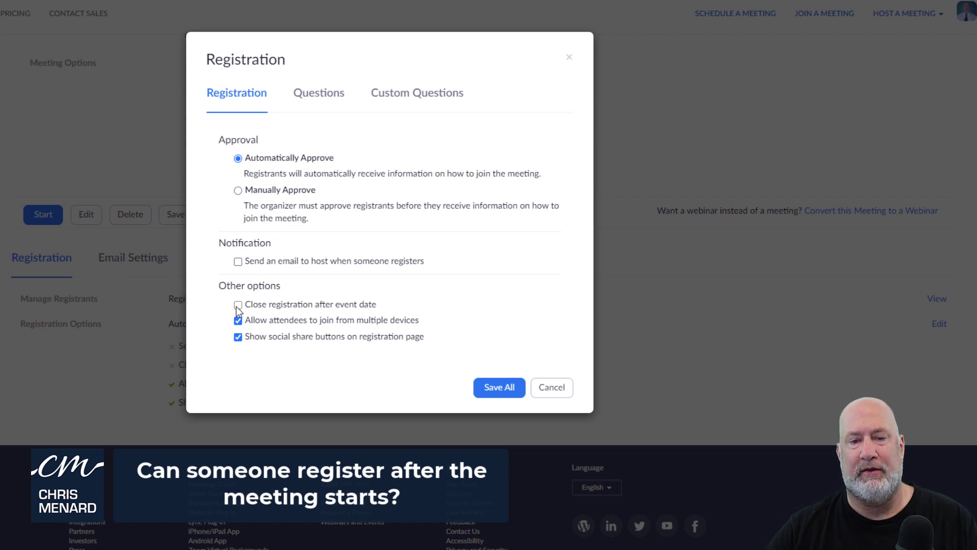
pyautogui.click(238, 304)
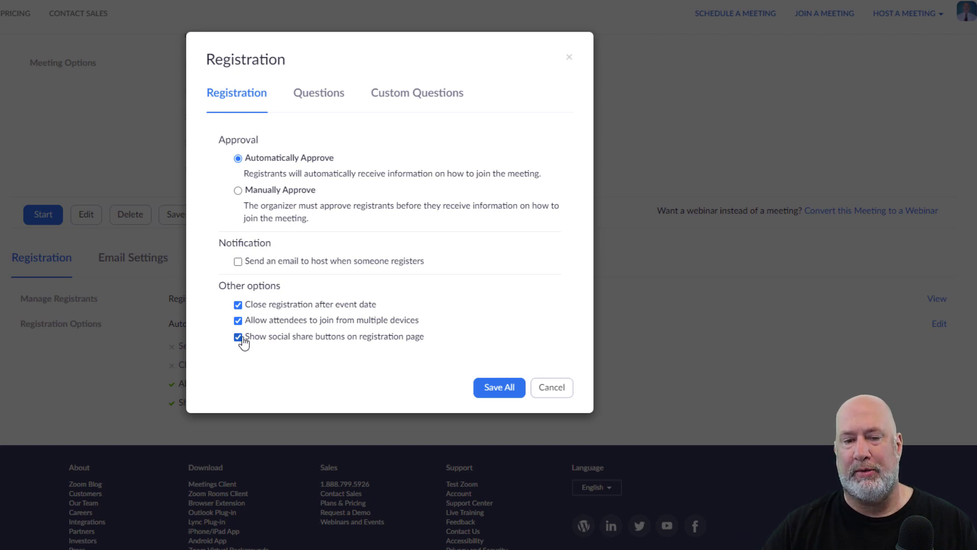
pyautogui.click(238, 336)
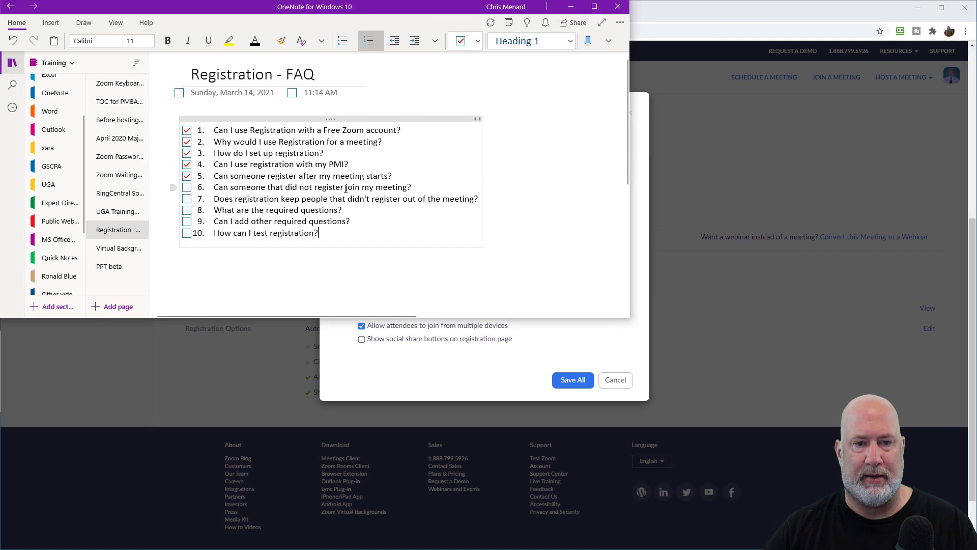
# Step: Set the FAQ notes aside so the Zoom registration options dialog is back in front
pyautogui.click(187, 187)
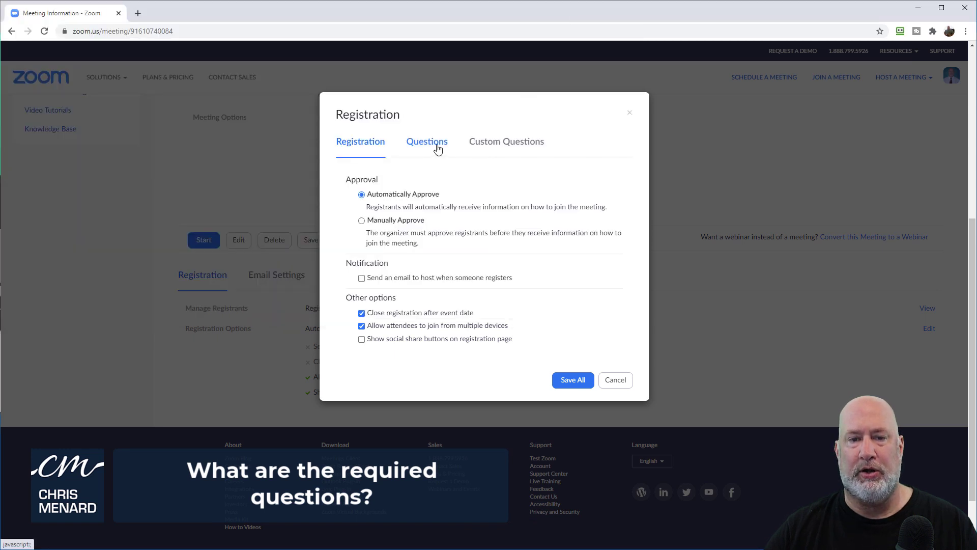
# Step: On the Questions tab, make Last Name a required field
pyautogui.click(427, 141)
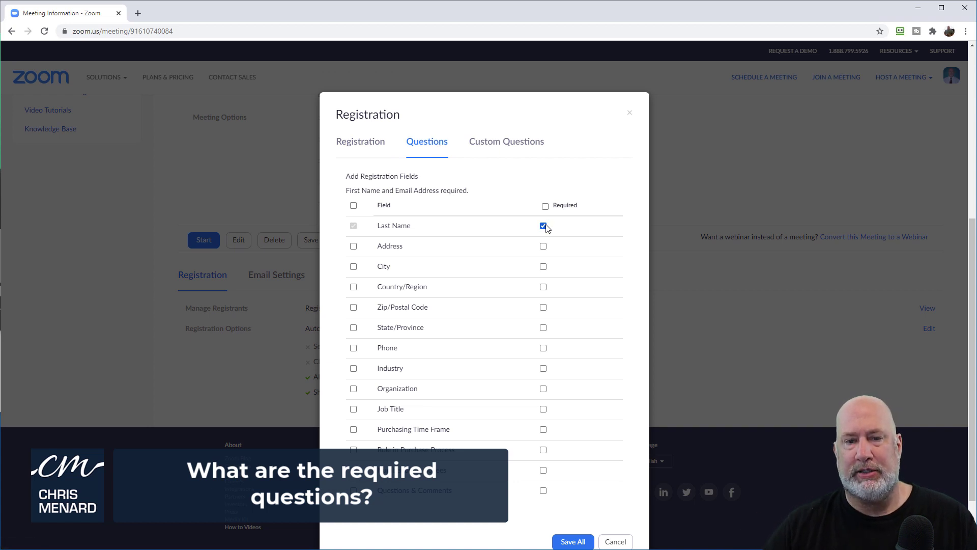
pyautogui.click(542, 226)
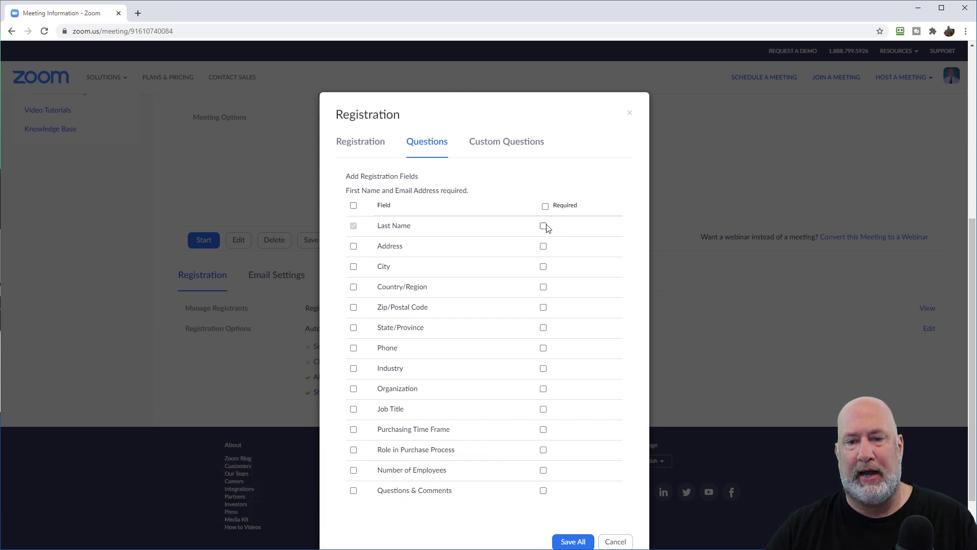
pyautogui.click(543, 226)
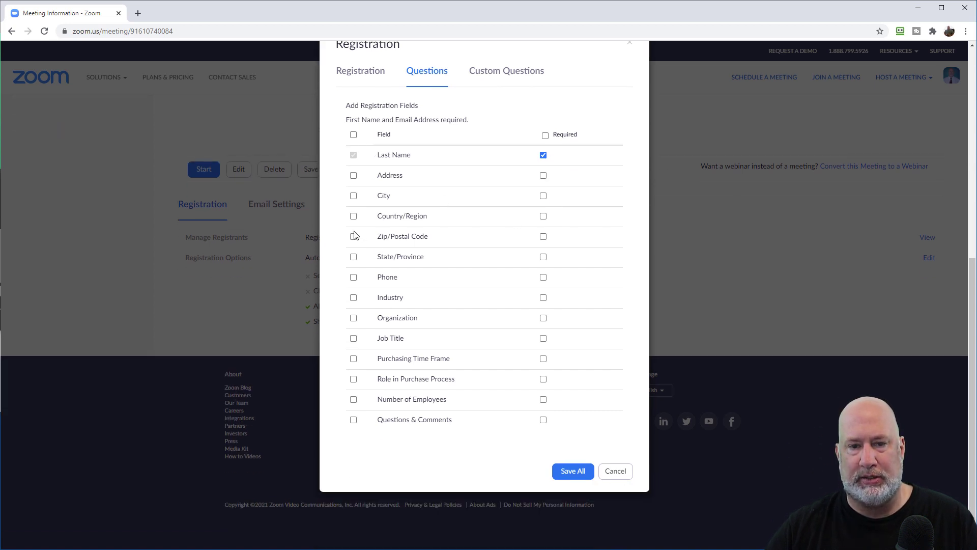
# Step: Add City, State/Province and Questions & Comments (dropping Zip/Postal Code) and Save All
pyautogui.click(354, 196)
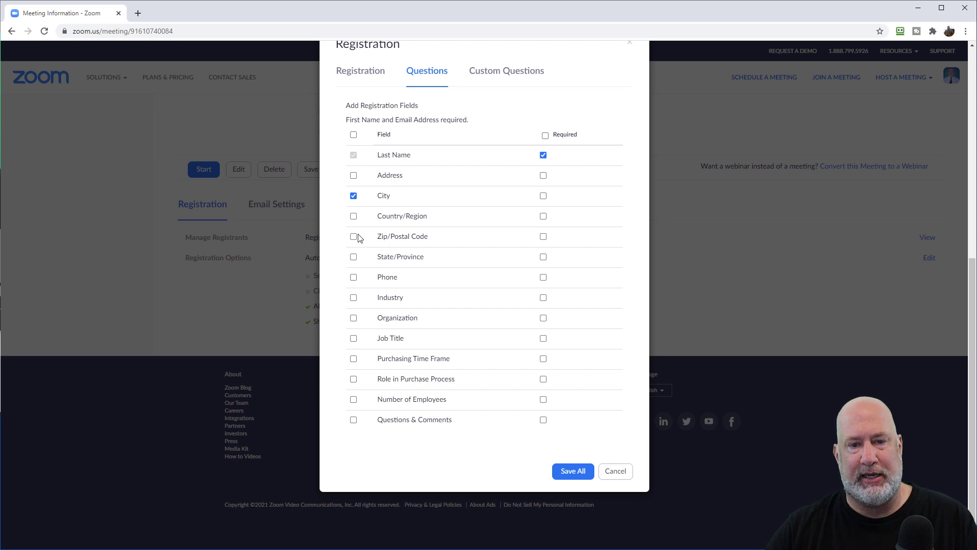
pyautogui.click(352, 236)
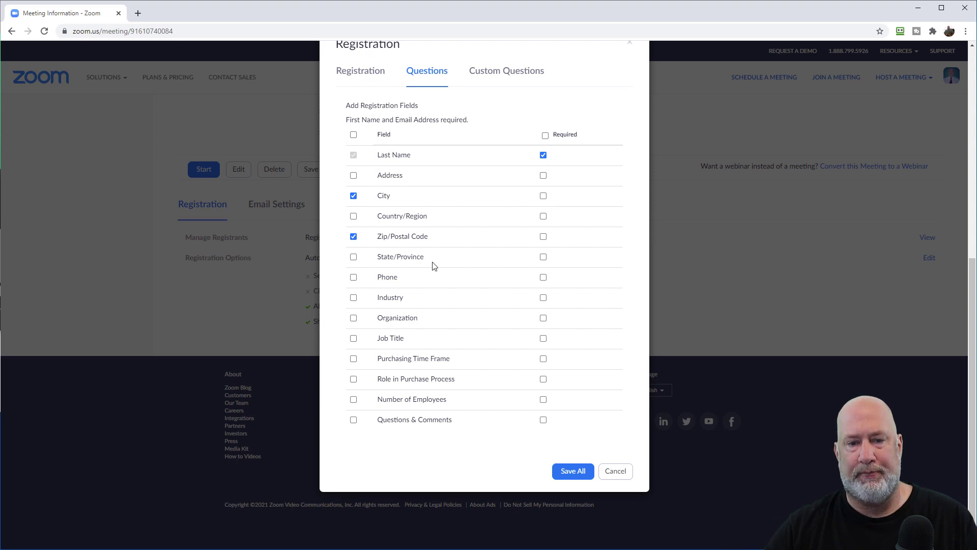
pyautogui.click(353, 236)
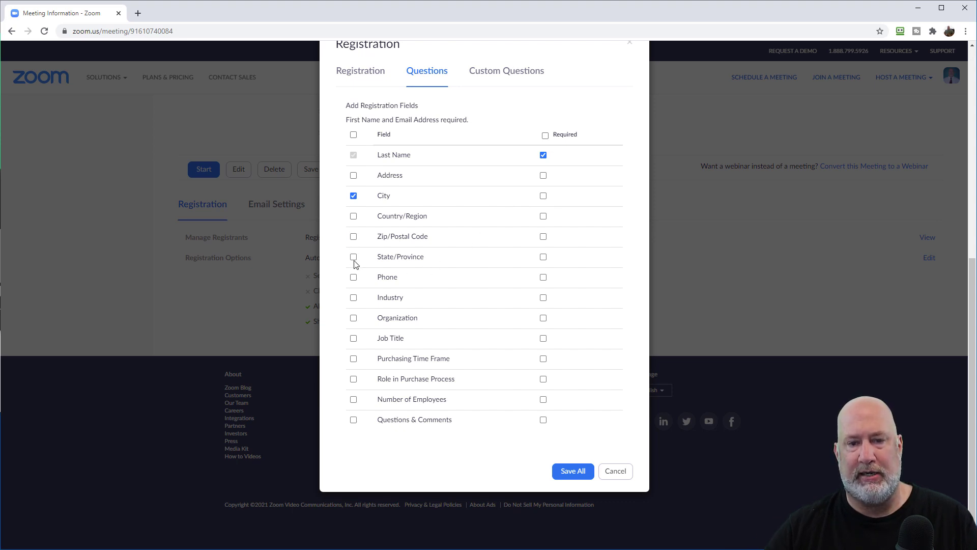
pyautogui.click(354, 257)
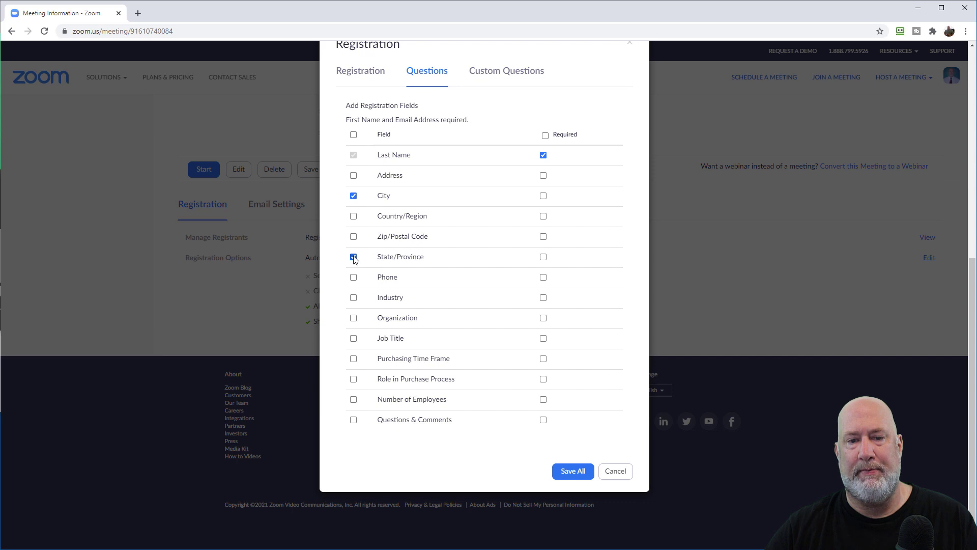
pyautogui.click(353, 256)
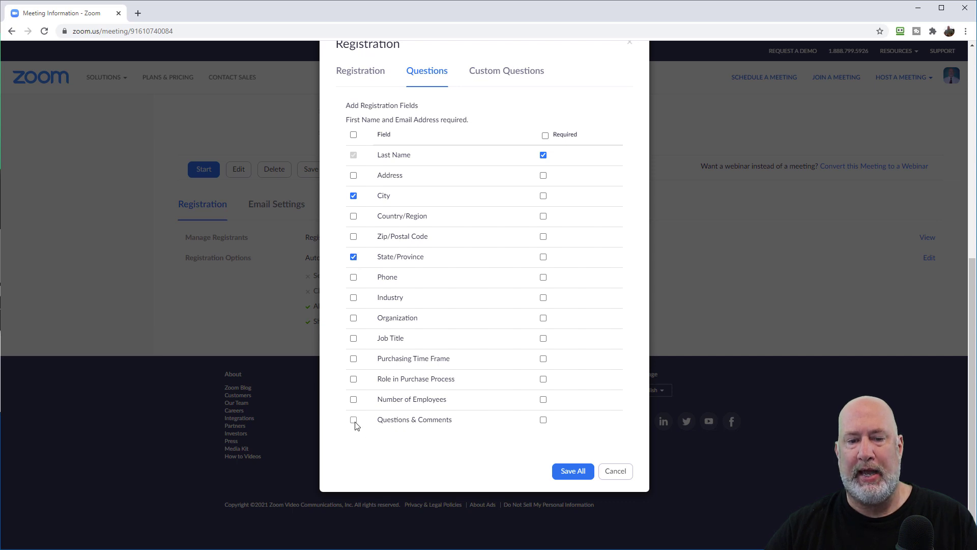
pyautogui.click(353, 419)
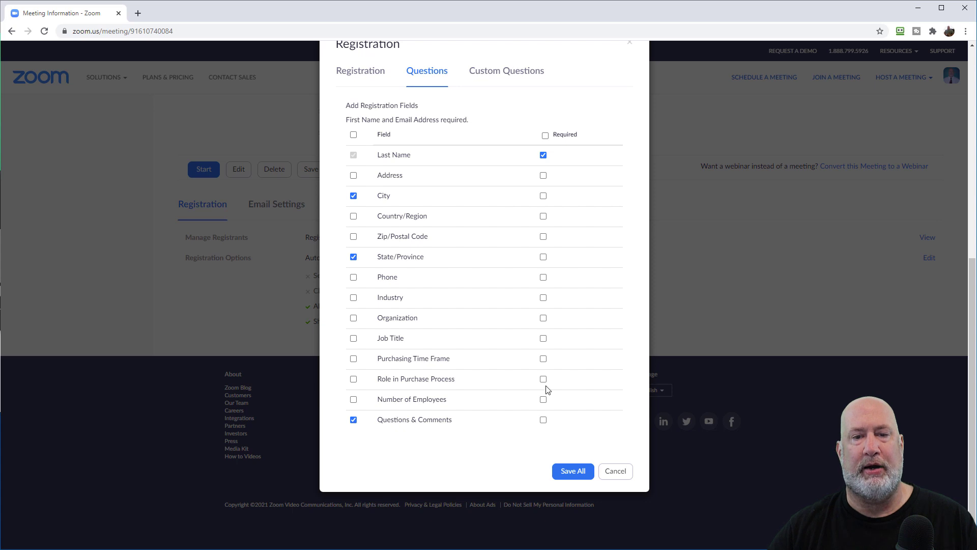
pyautogui.moveTo(551, 384)
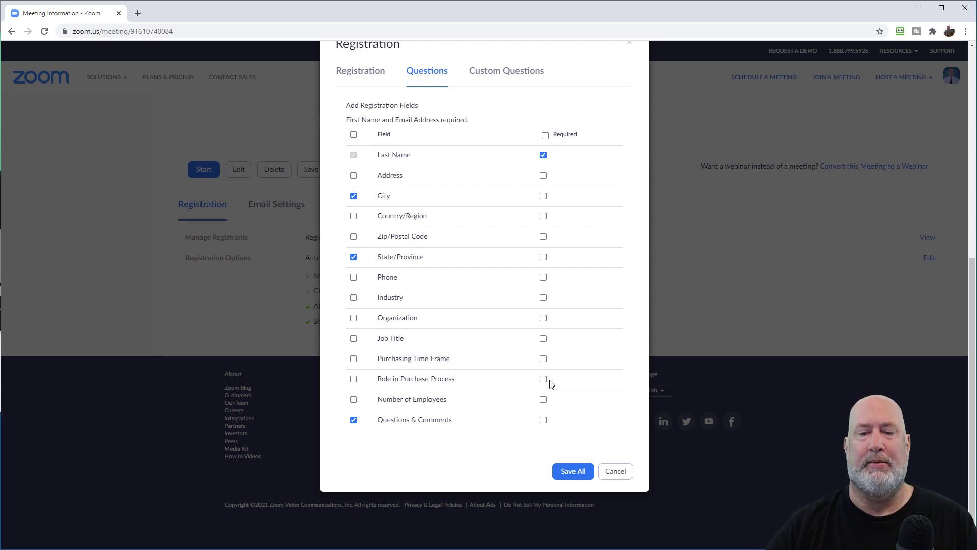
pyautogui.moveTo(572, 474)
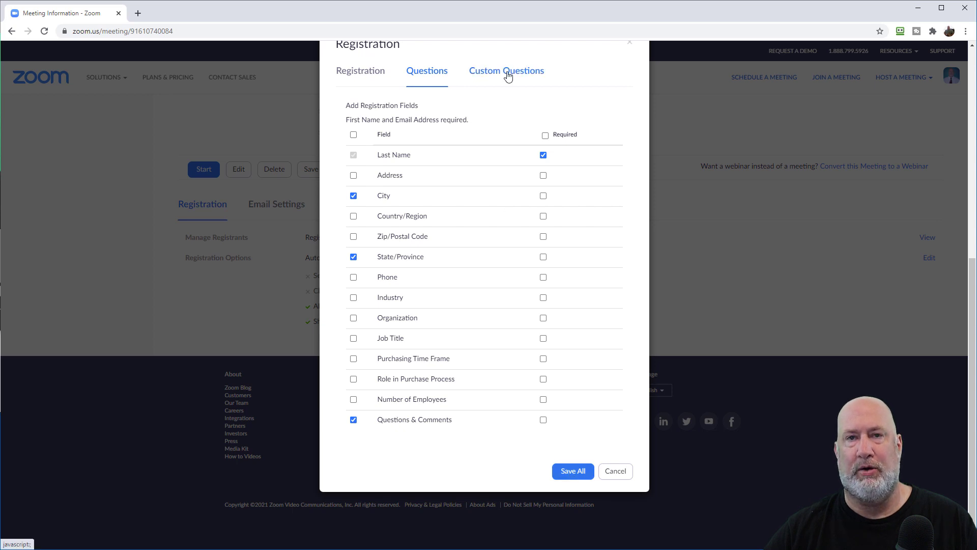
pyautogui.click(573, 470)
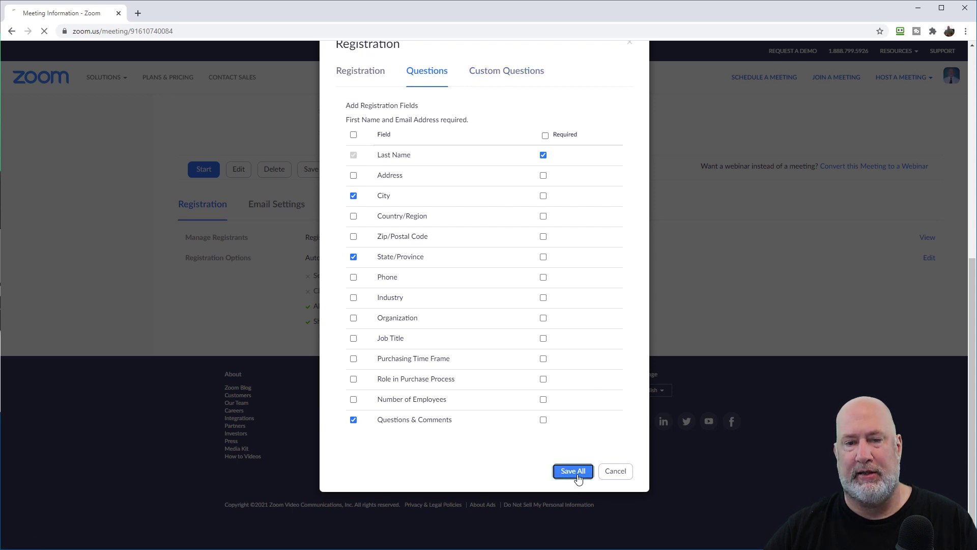
pyautogui.click(573, 471)
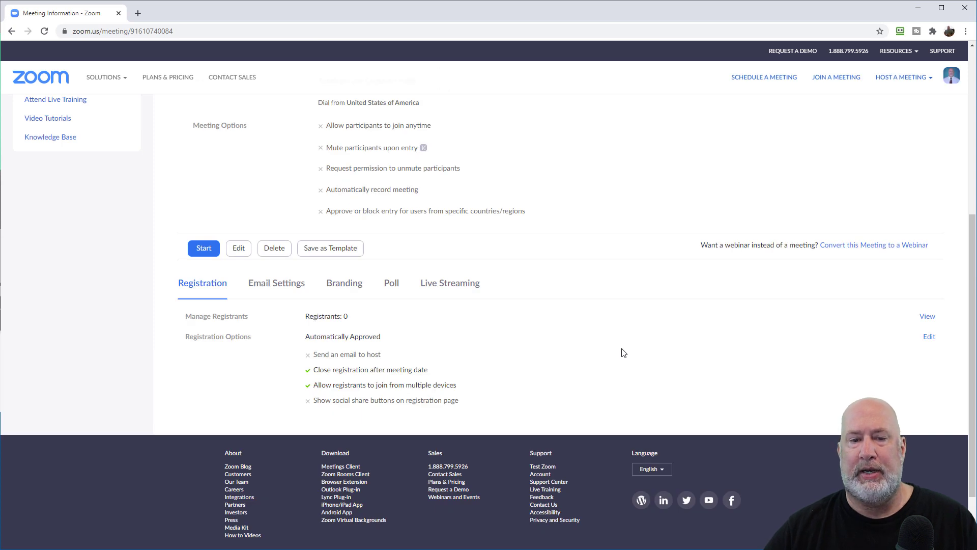
pyautogui.moveTo(330, 347)
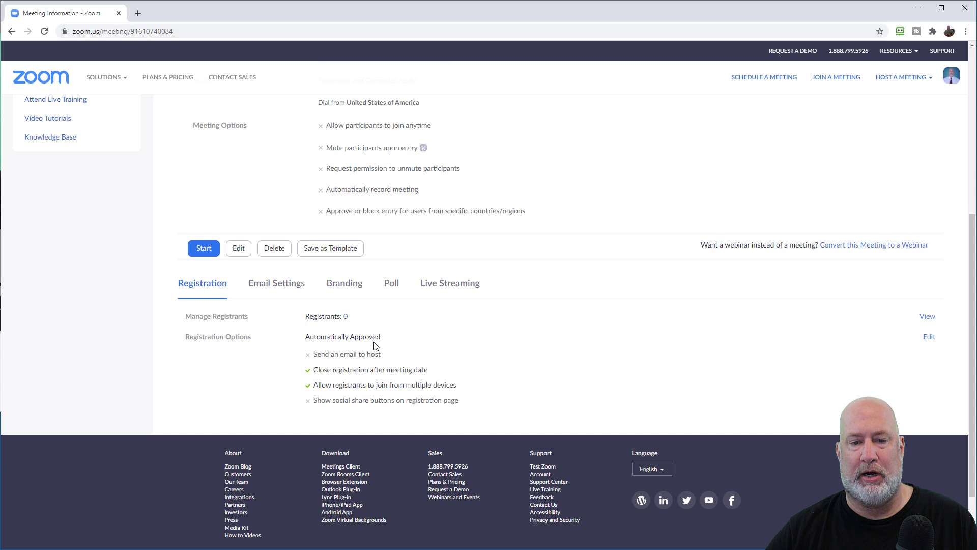
pyautogui.click(276, 283)
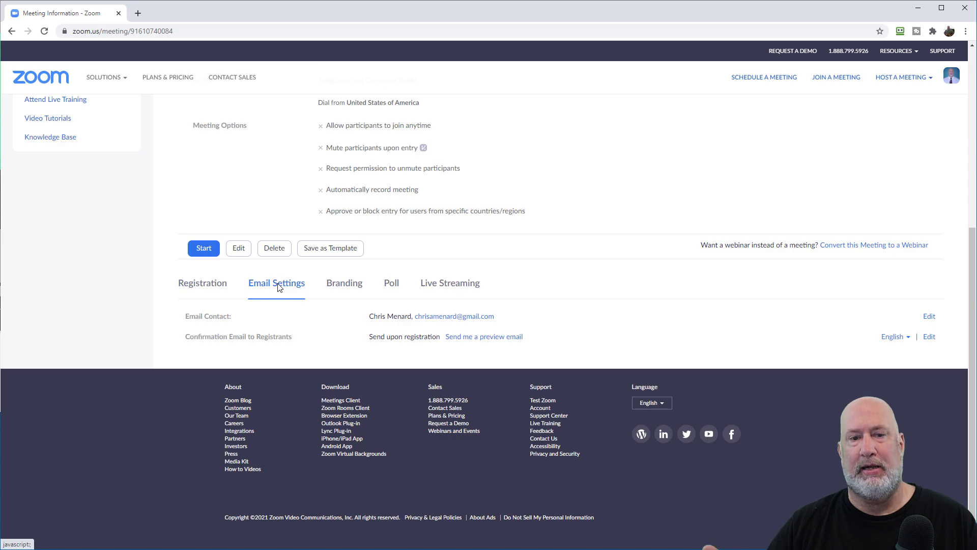
pyautogui.click(202, 283)
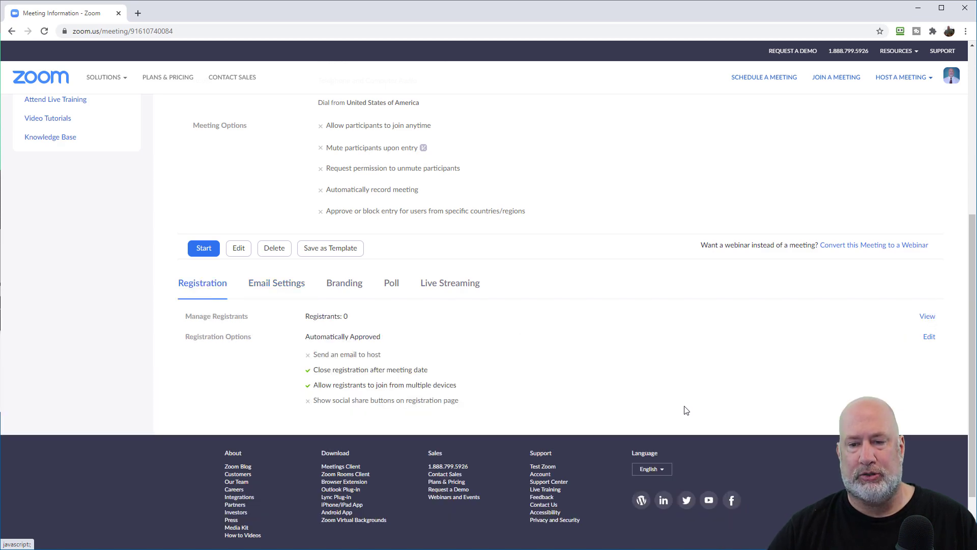
pyautogui.click(930, 337)
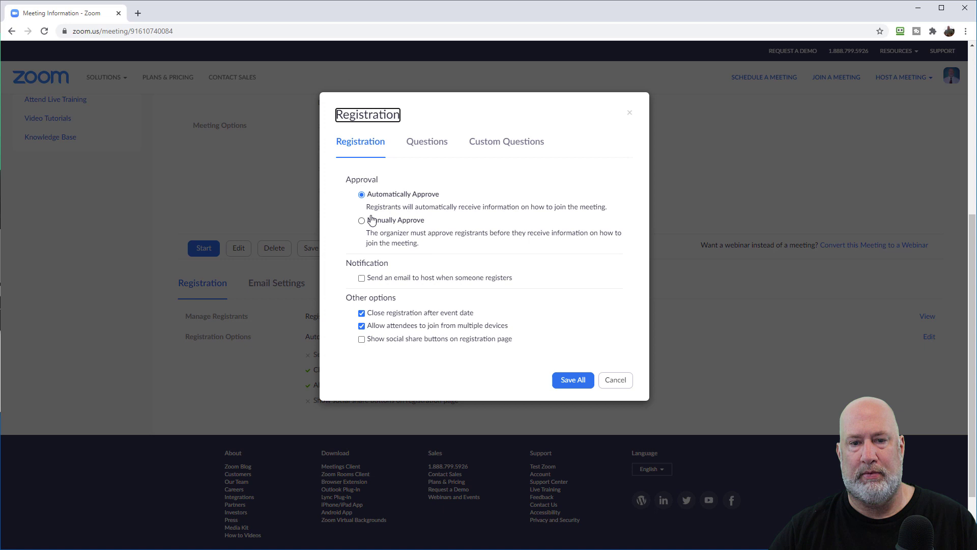
pyautogui.click(361, 220)
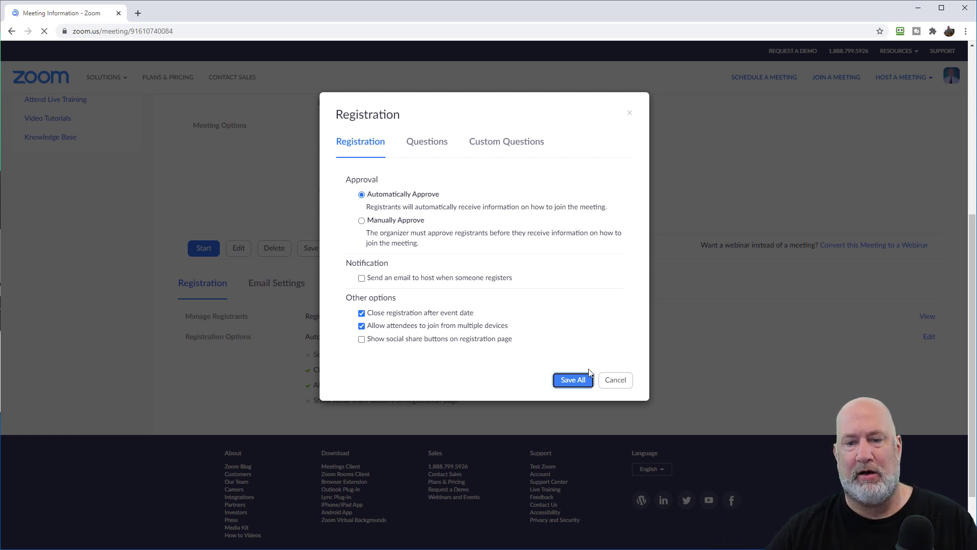
pyautogui.click(573, 380)
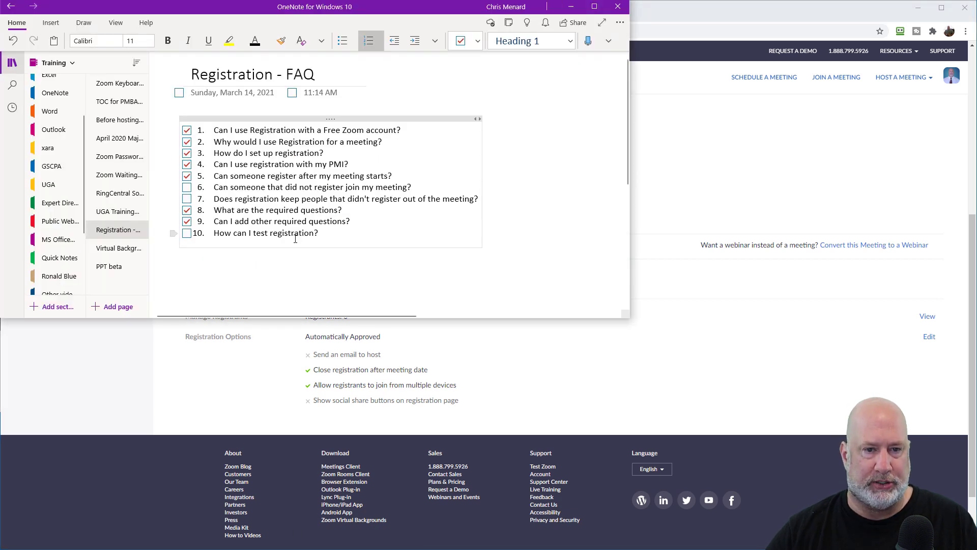
# Step: Review FAQ question 10 on testing registration, then return to the Zoom meeting page
pyautogui.click(186, 221)
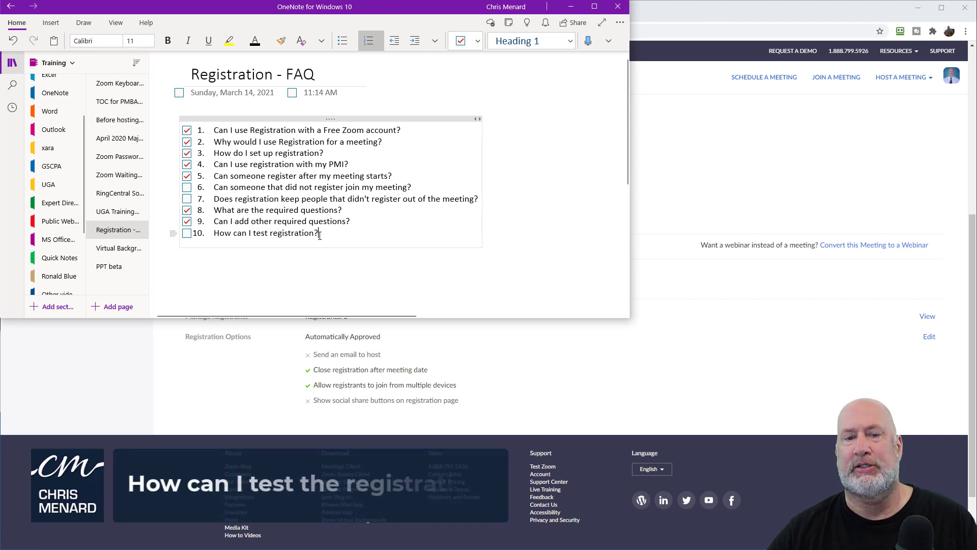
pyautogui.click(187, 232)
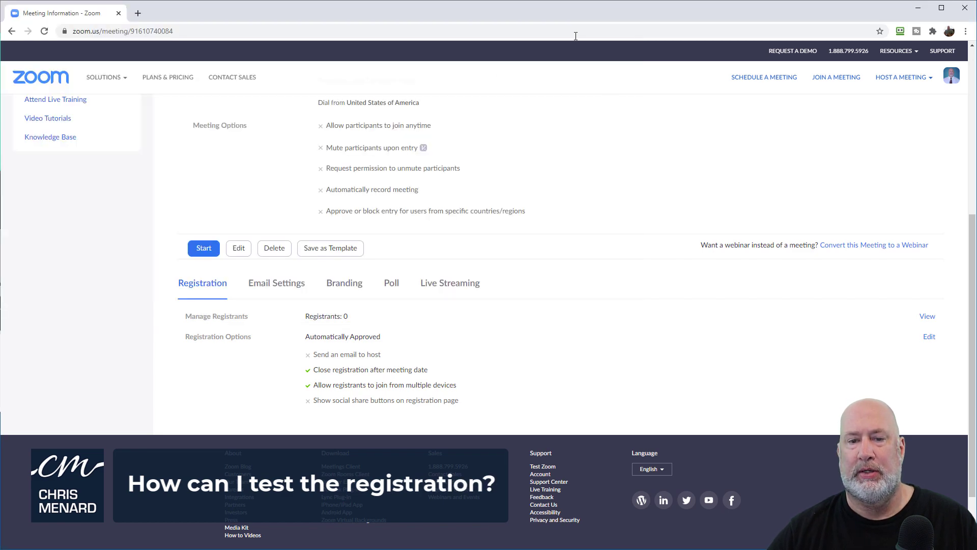
# Step: Copy the meeting's Registration Link address
pyautogui.scroll(3)
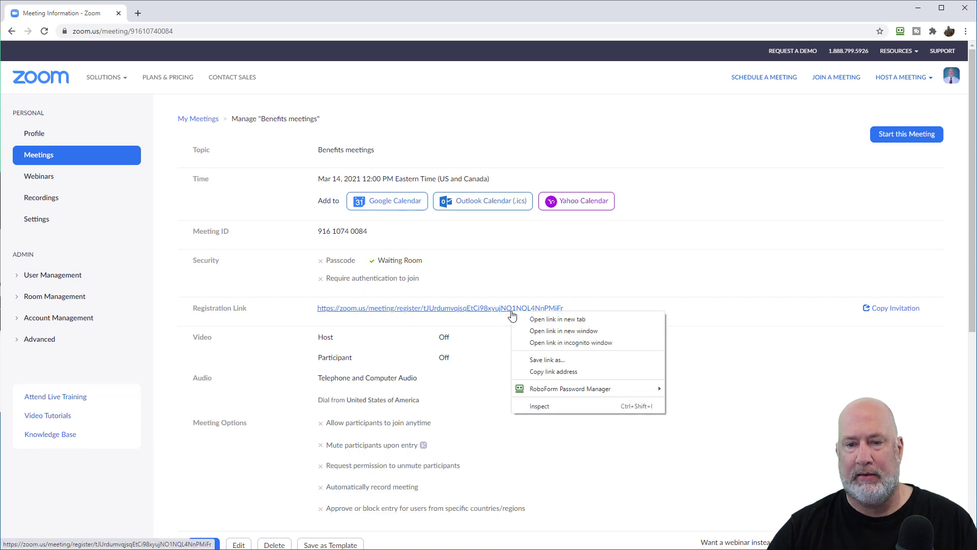
pyautogui.click(739, 260)
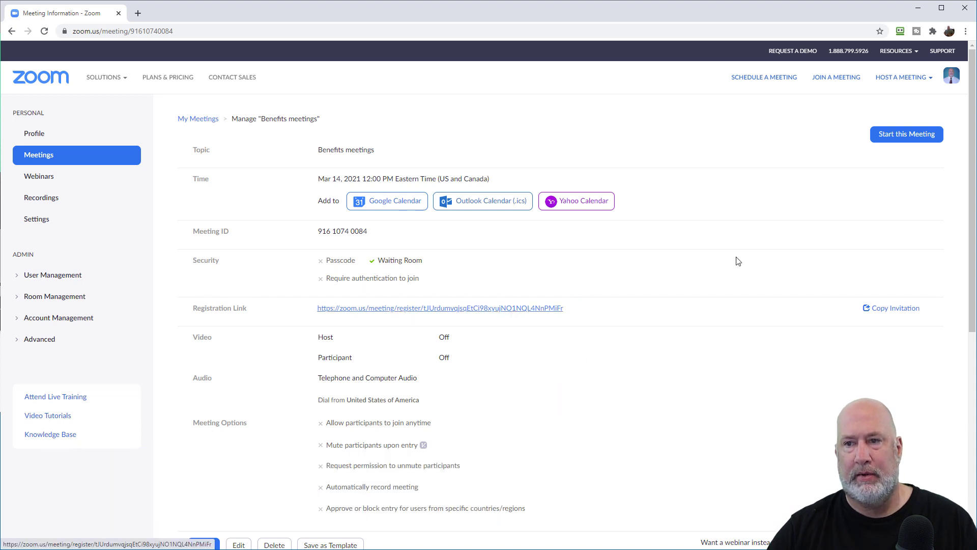
# Step: Open a new incognito window from Chrome's menu
pyautogui.click(968, 30)
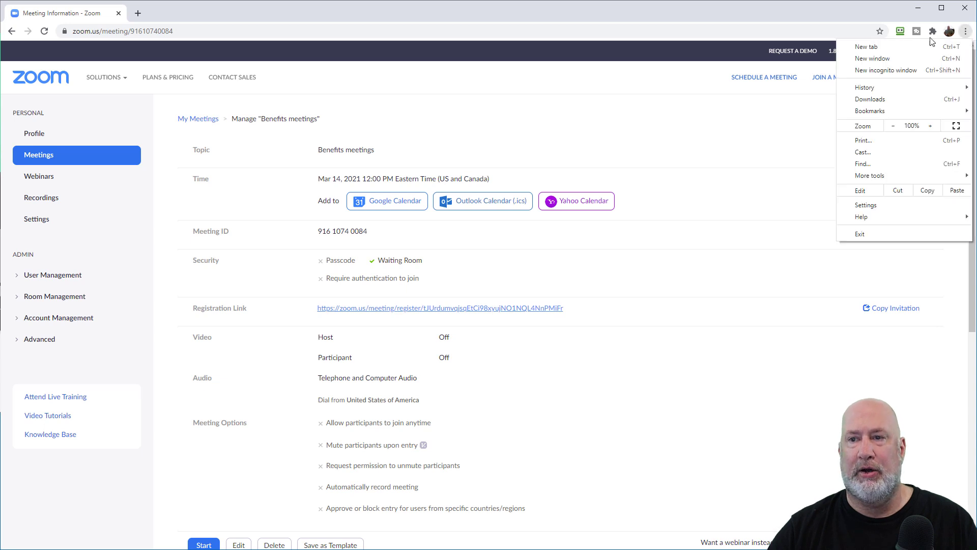
pyautogui.click(887, 70)
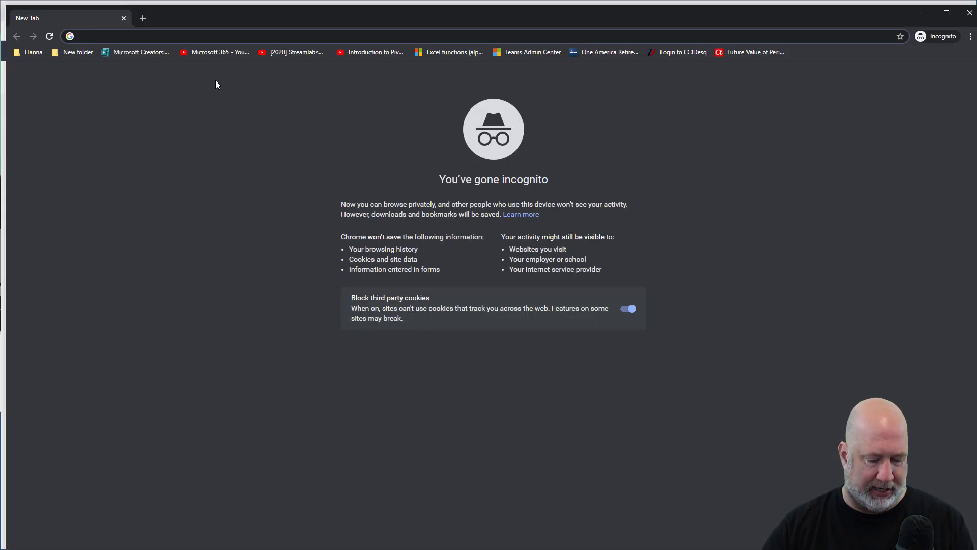
# Step: Load the Benefits meetings registration page from its registration URL
pyautogui.write('https://zoom.us/meeting/register/tJUrdumvqjsqEtCi98xyujNO1NQL4NnPMiFr')
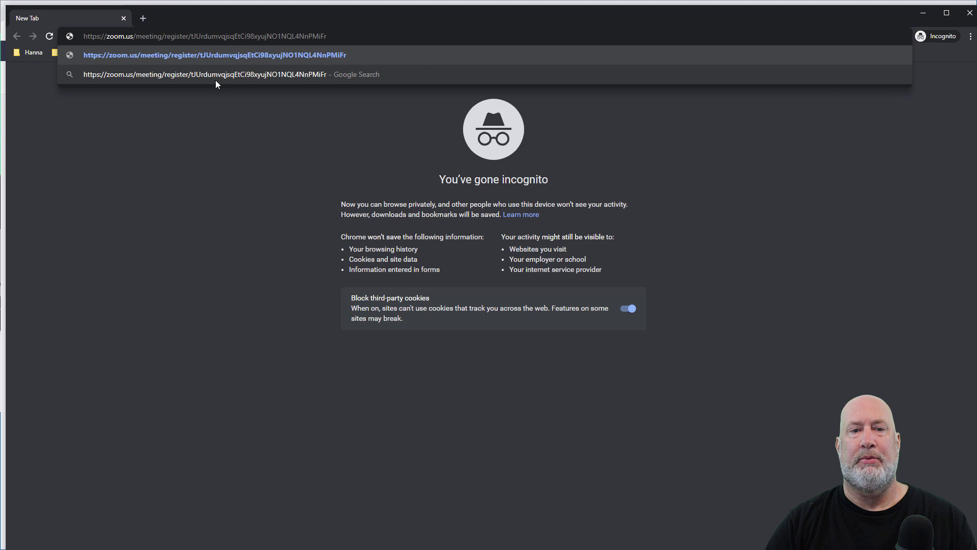
pyautogui.press('Enter')
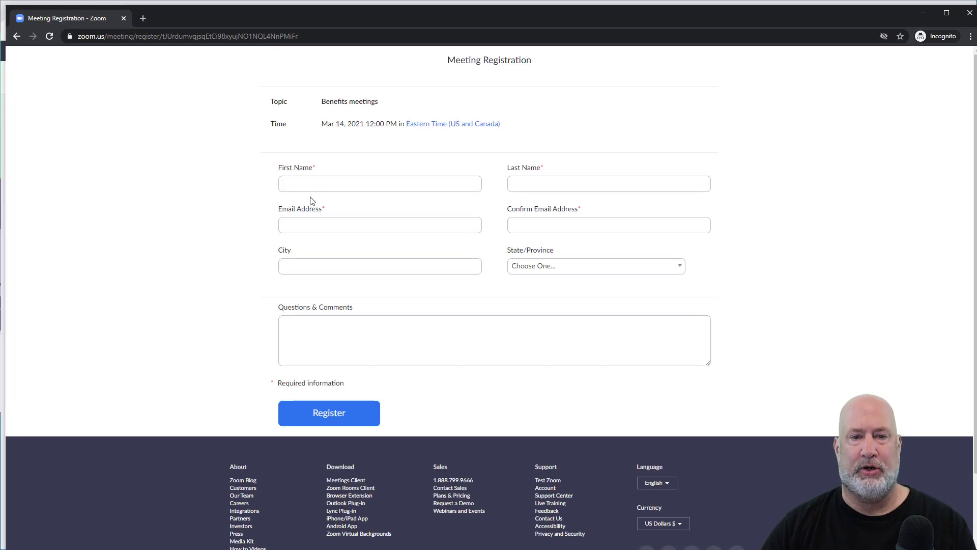
pyautogui.moveTo(414, 126)
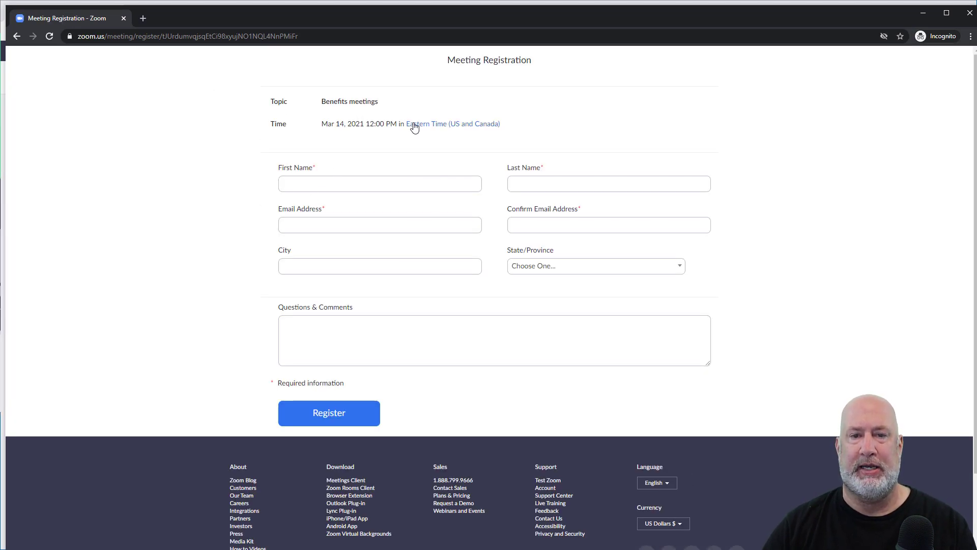
# Step: Fill in the registrant name and a question about the new HSA, then submit the registration
pyautogui.write('Martin')
pyautogui.write('Are you cove')
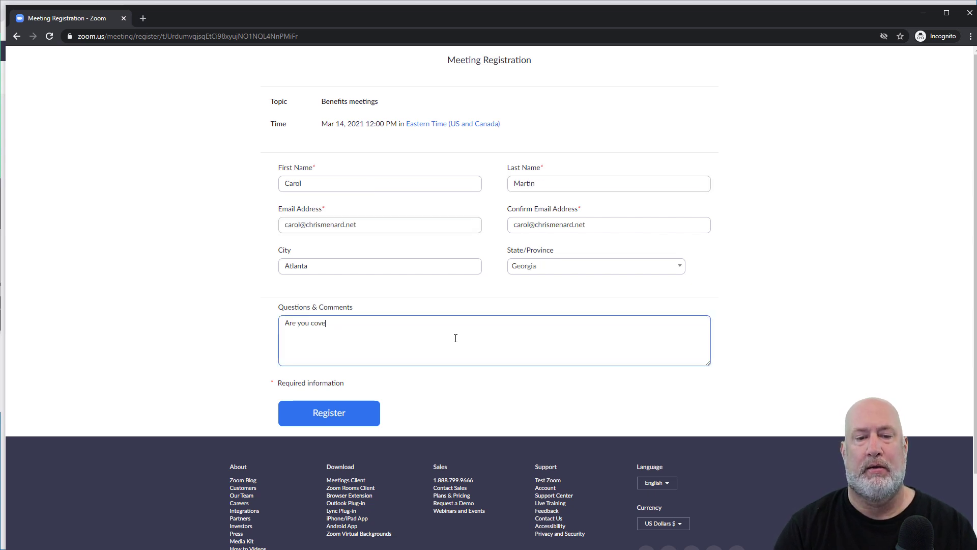
pyautogui.write('ring')
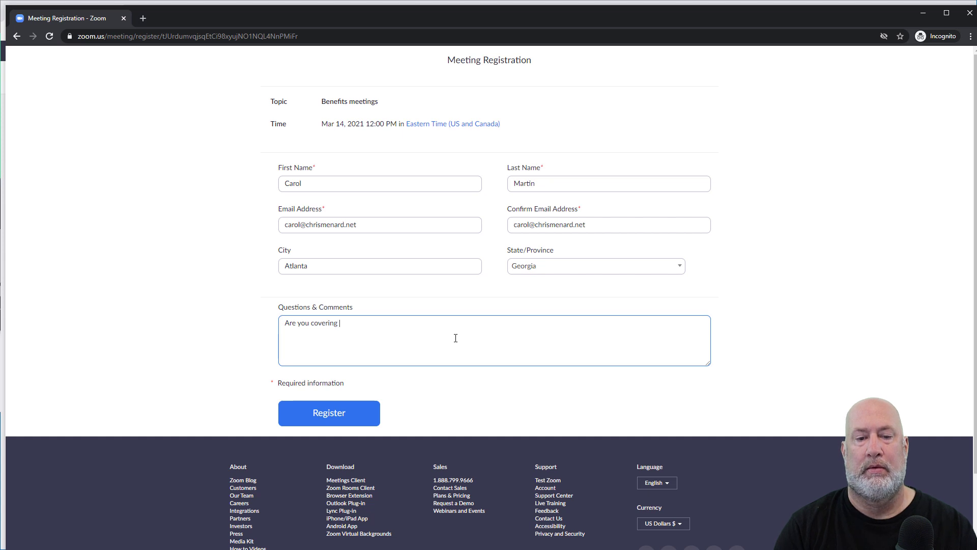
pyautogui.write('our new')
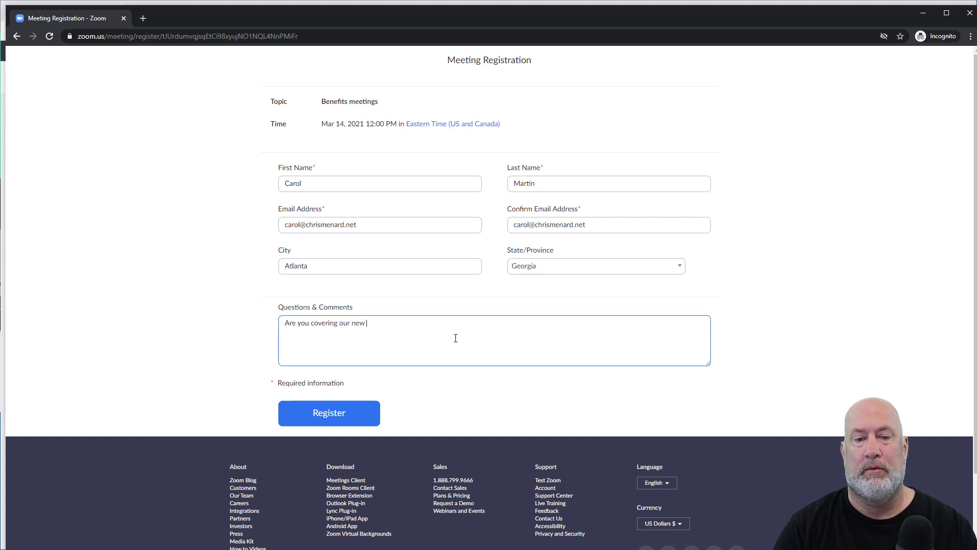
pyautogui.write('HSA')
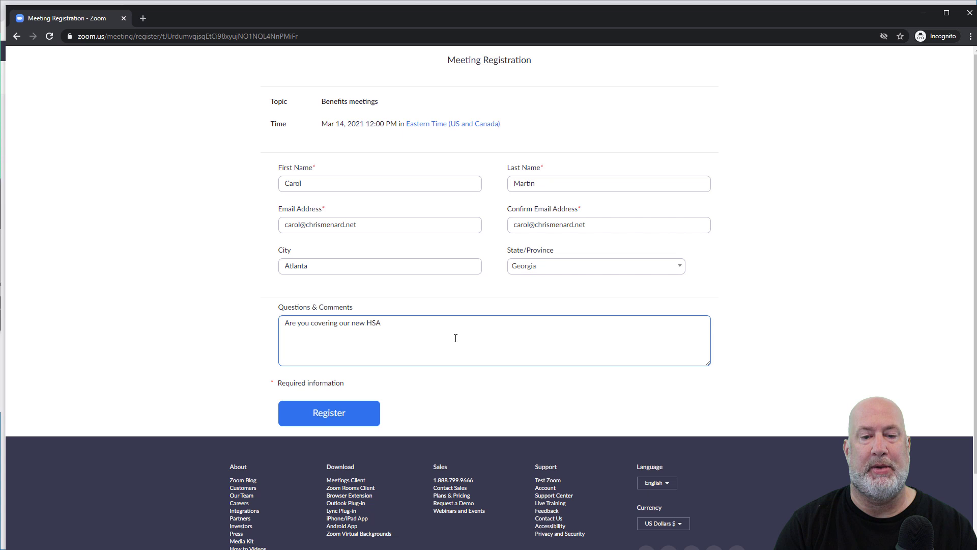
pyautogui.write('?')
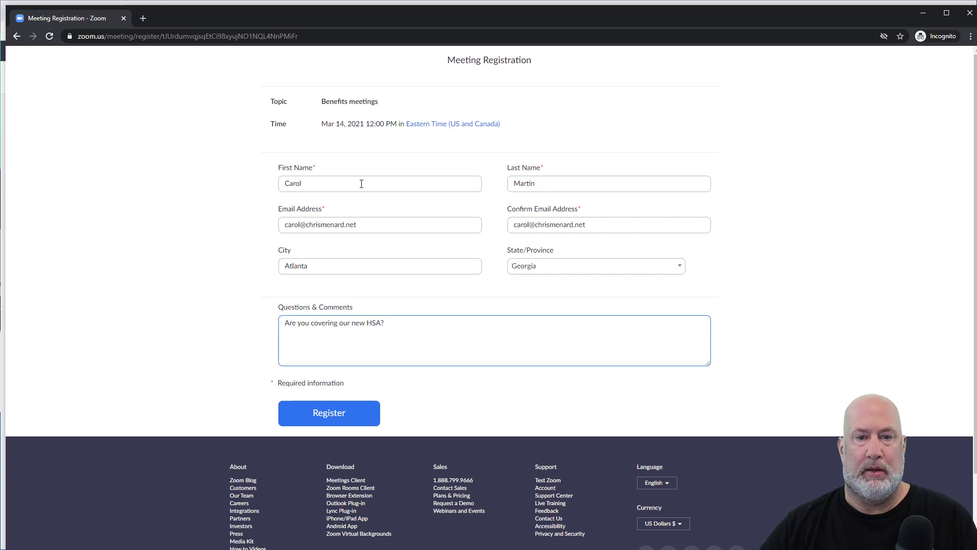
pyautogui.moveTo(412, 146)
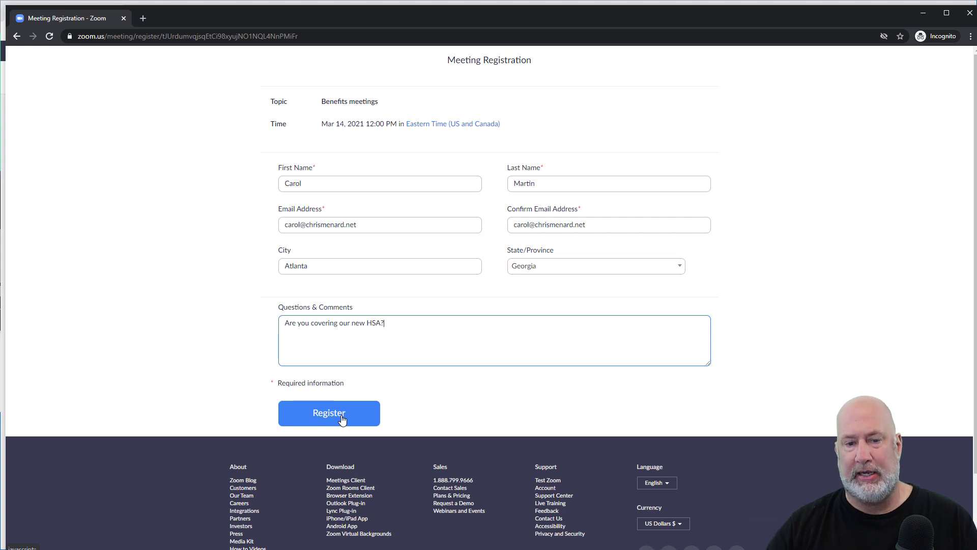
pyautogui.click(329, 413)
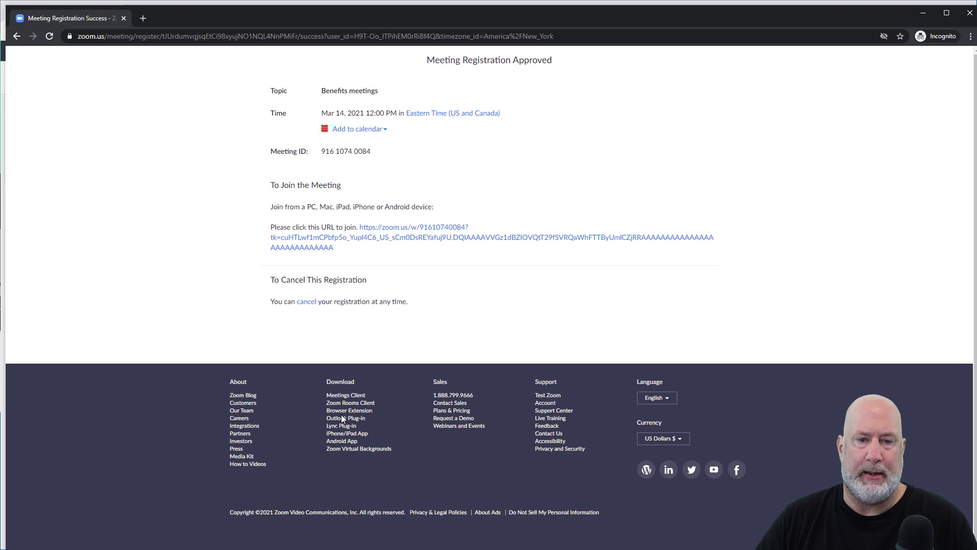
pyautogui.moveTo(546, 389)
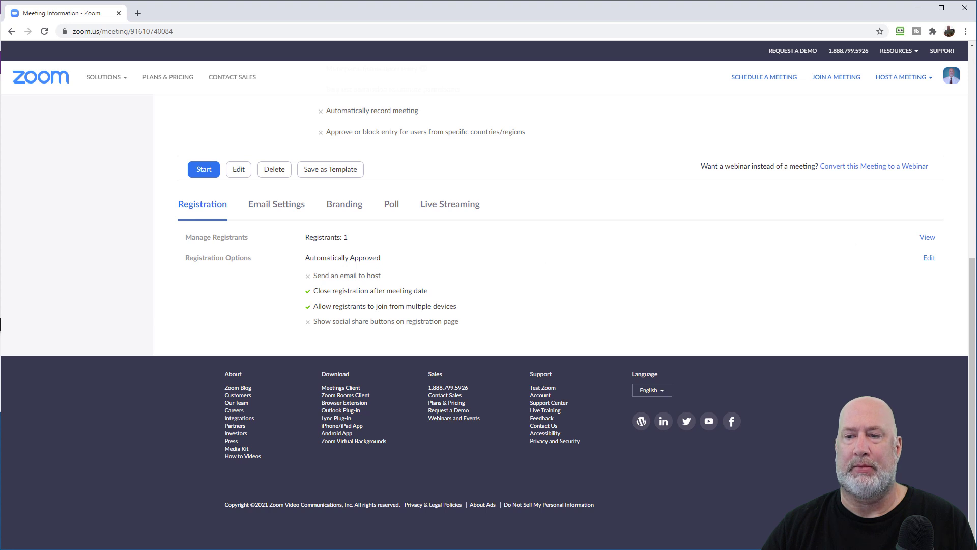
pyautogui.click(927, 237)
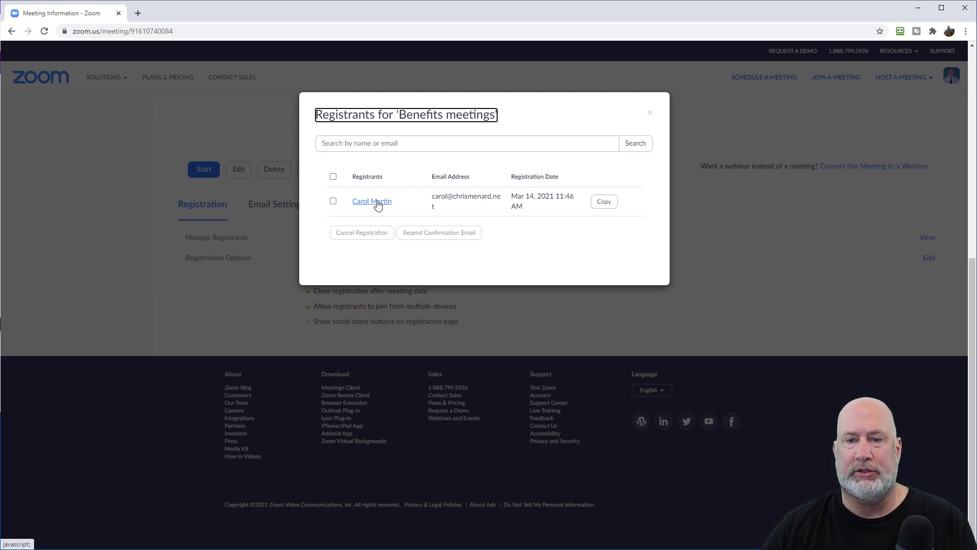
pyautogui.click(372, 201)
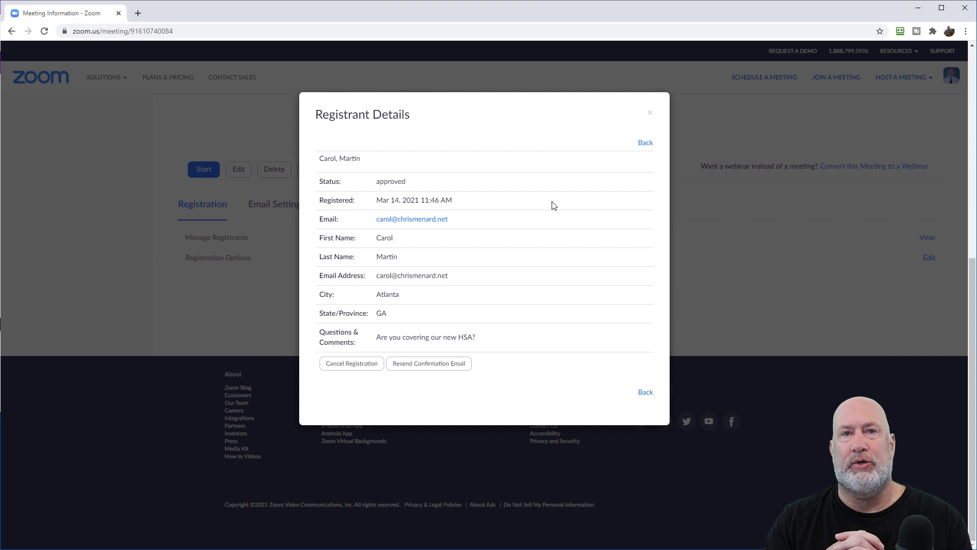
pyautogui.click(645, 143)
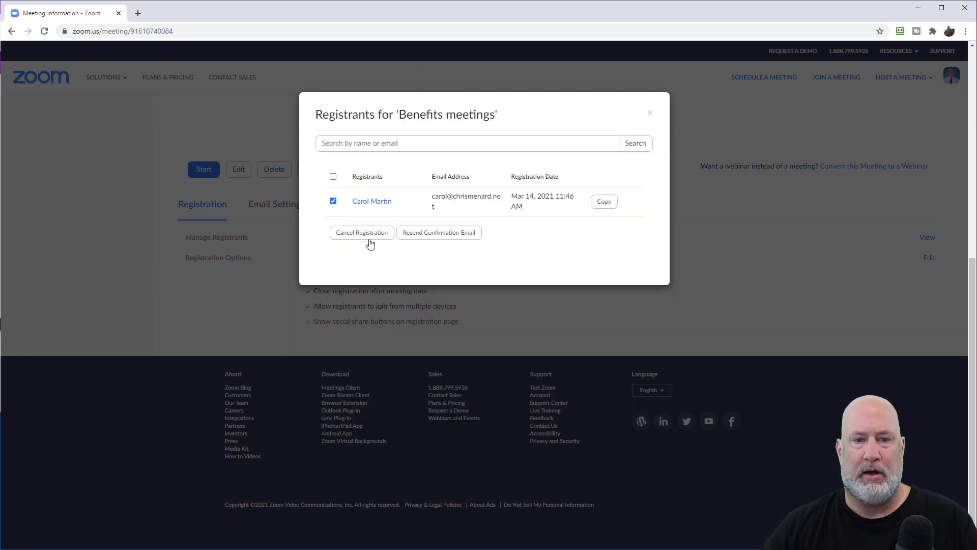
pyautogui.moveTo(702, 120)
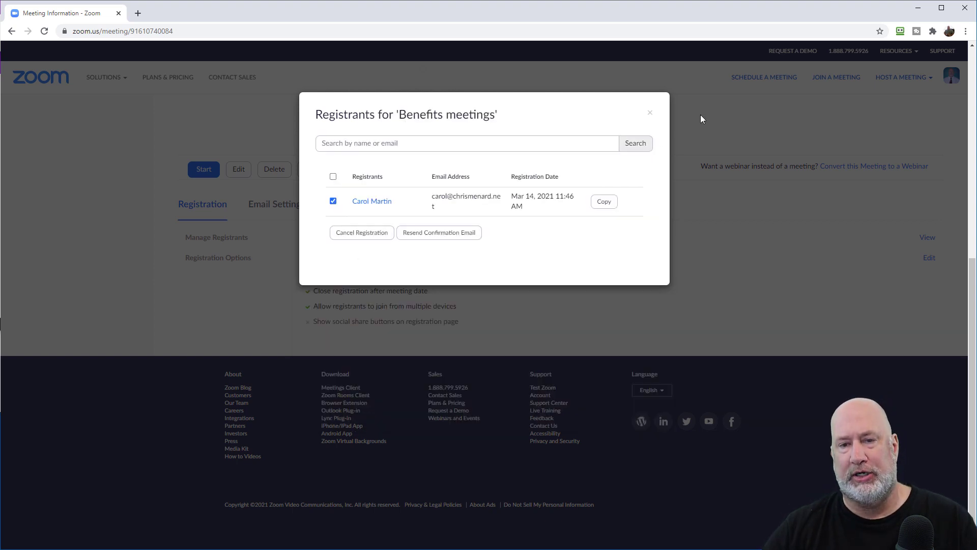
pyautogui.click(650, 113)
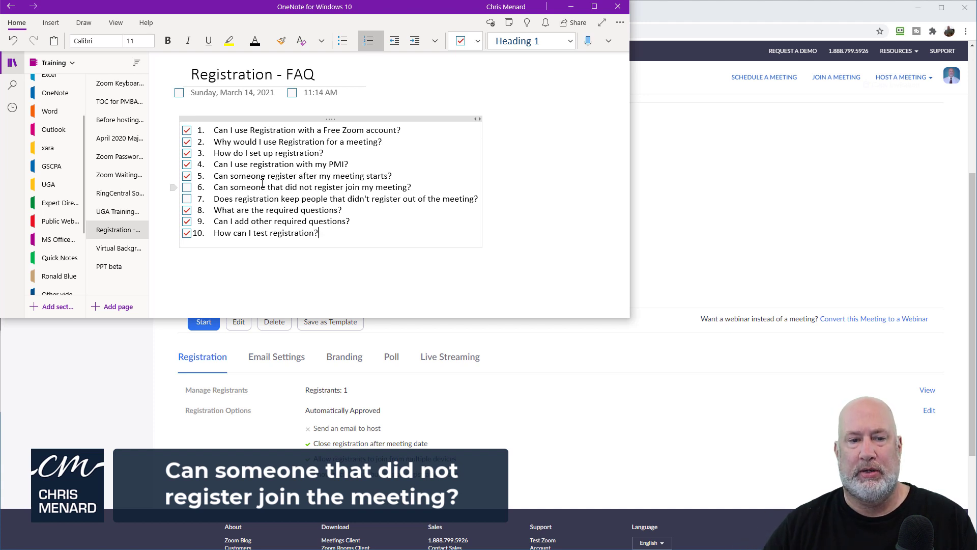
# Step: Bring the Zoom Benefits meetings details page back in front of OneNote
pyautogui.click(187, 198)
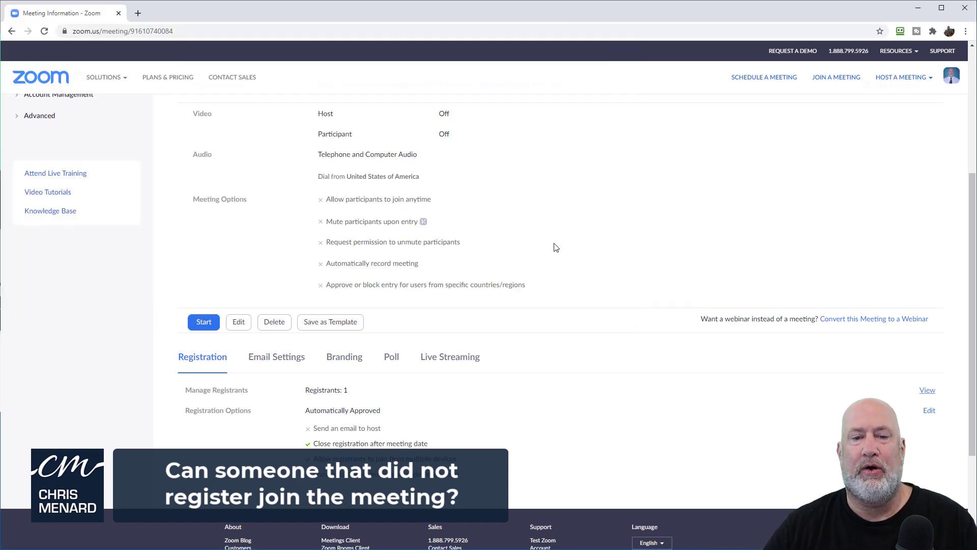
# Step: From the meeting's Email Settings, send the host a preview of the confirmation email
pyautogui.scroll(-3)
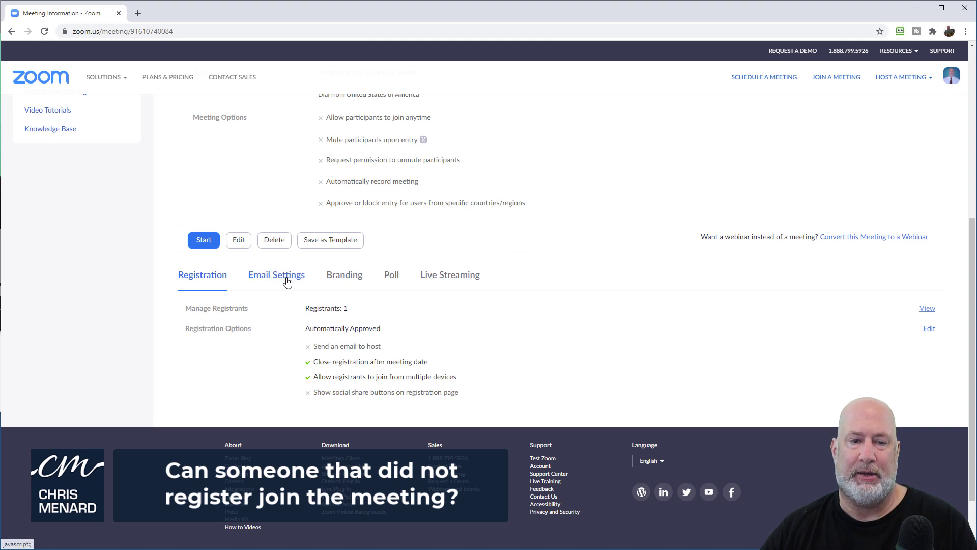
pyautogui.click(277, 274)
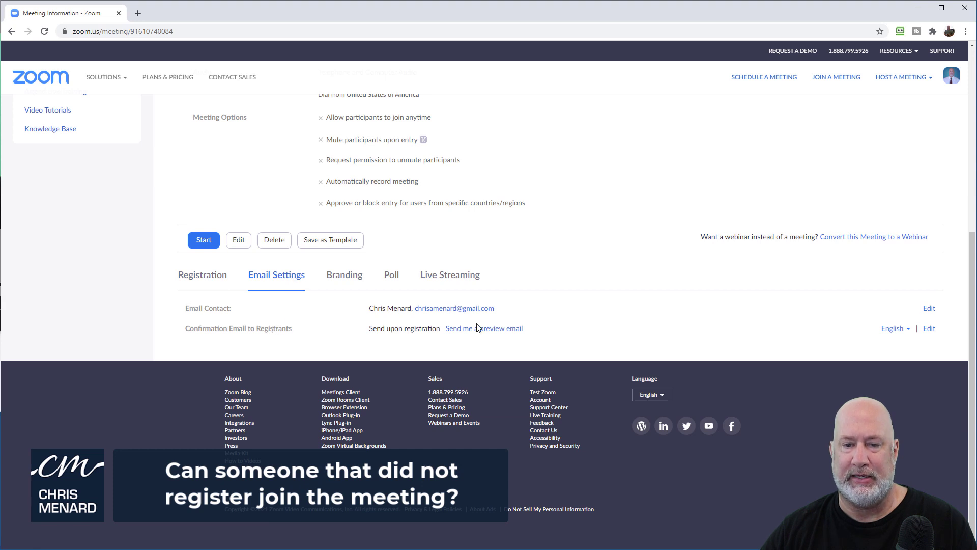
pyautogui.moveTo(484, 332)
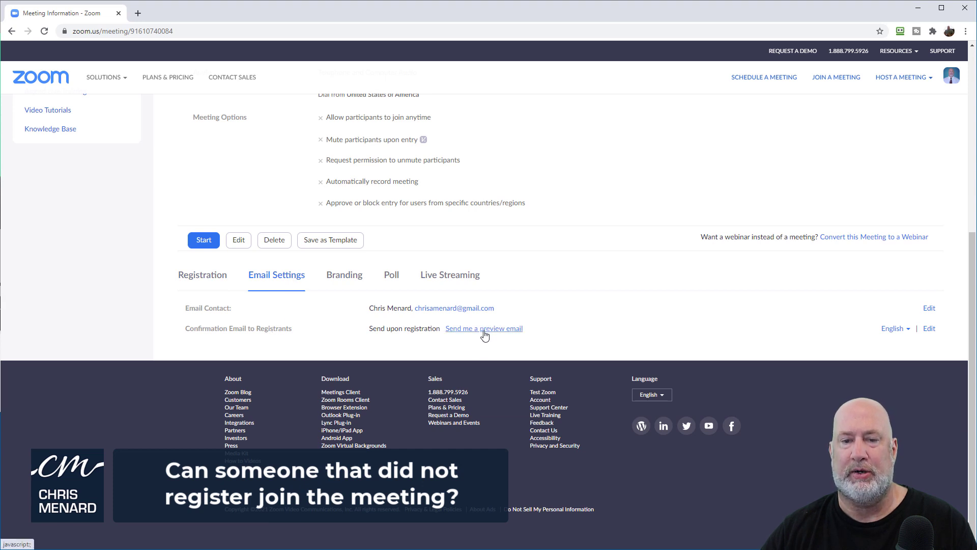
pyautogui.click(484, 328)
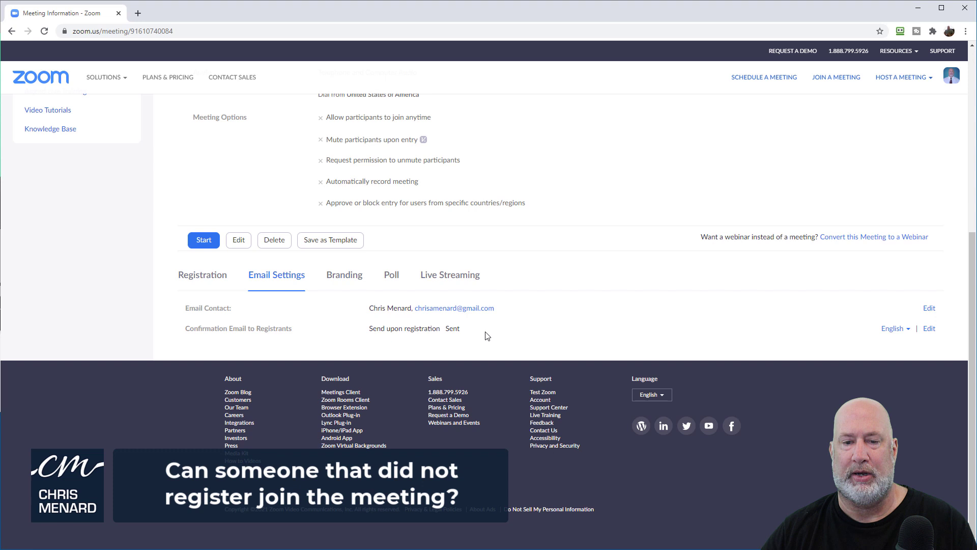
pyautogui.moveTo(471, 323)
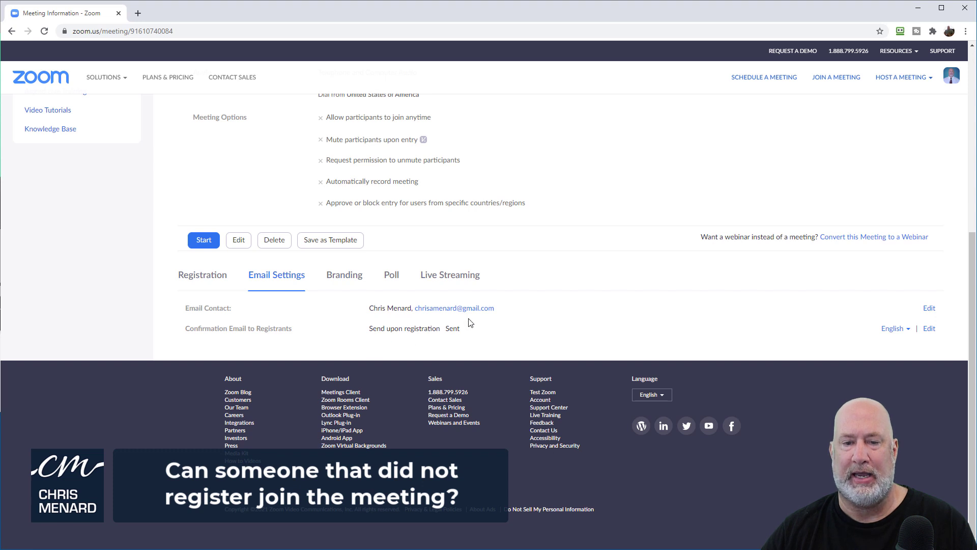
pyautogui.moveTo(877, 310)
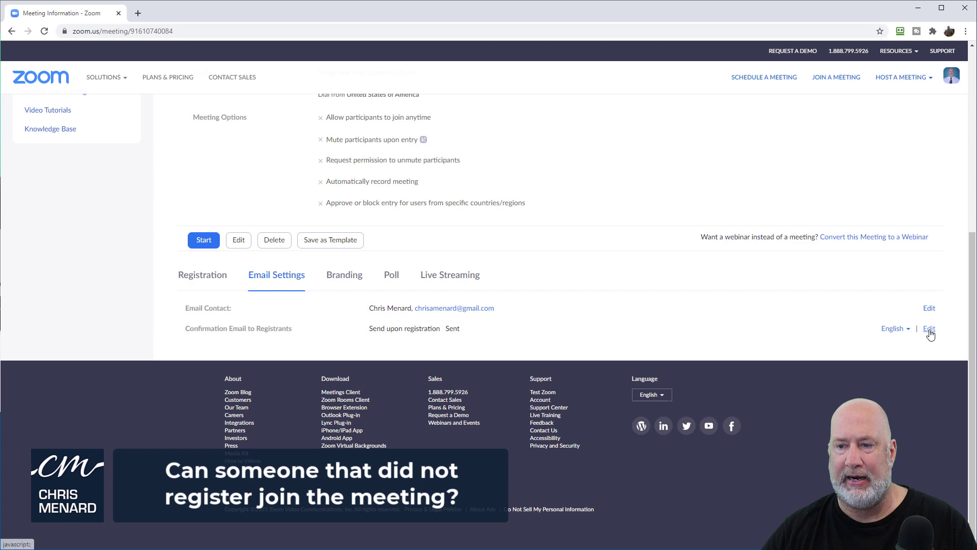
# Step: Add a starred 'Please do not share the invite link' note to the registrant confirmation email and save it
pyautogui.click(929, 328)
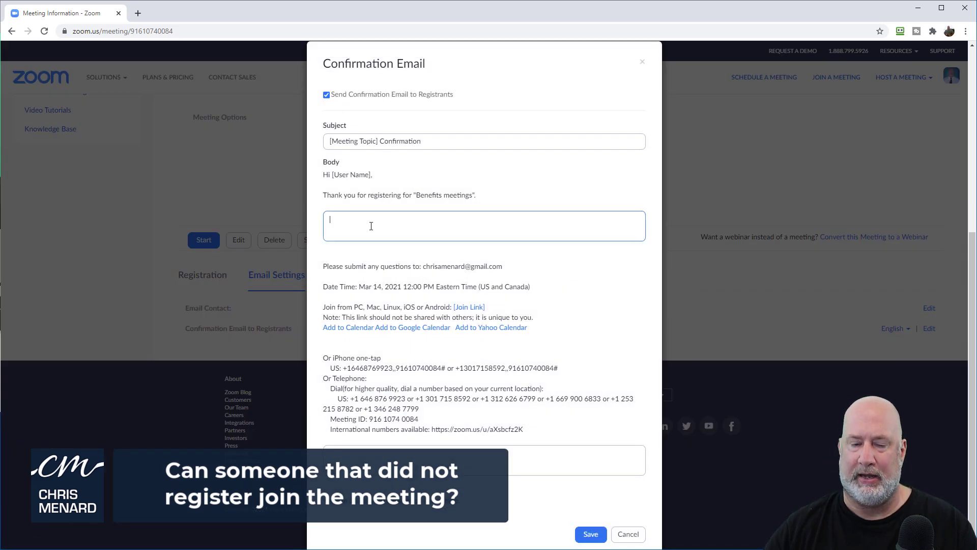
pyautogui.write('*')
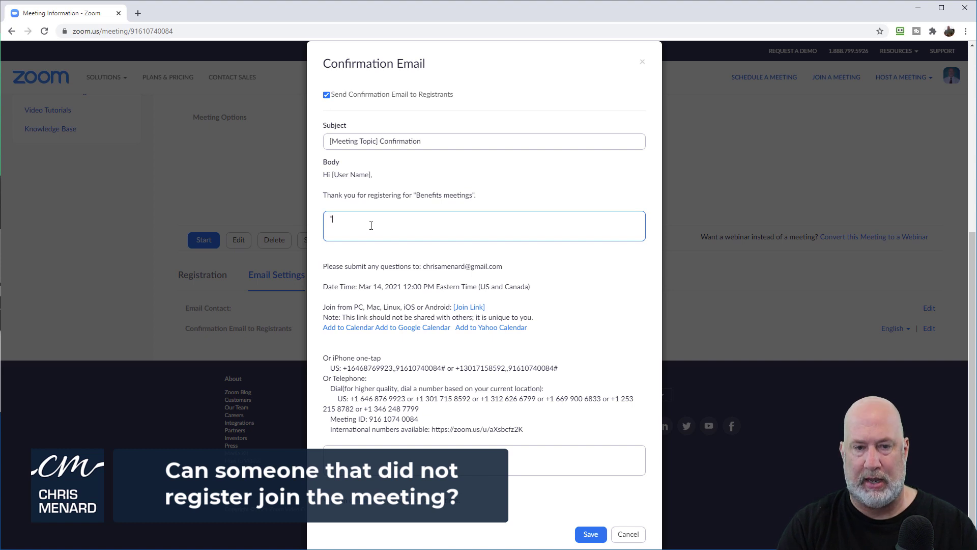
pyautogui.write('**Please do NOT Share the meeting in')
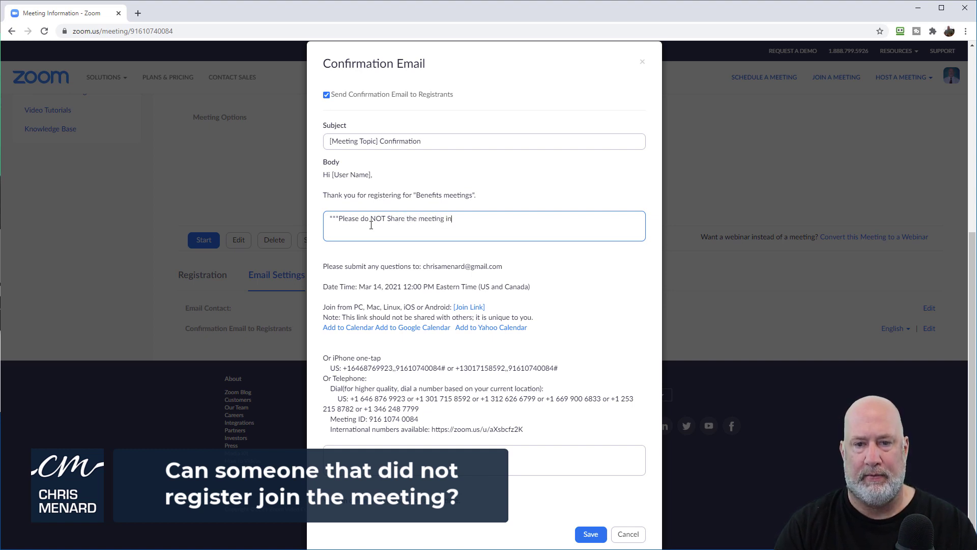
pyautogui.write('vite link')
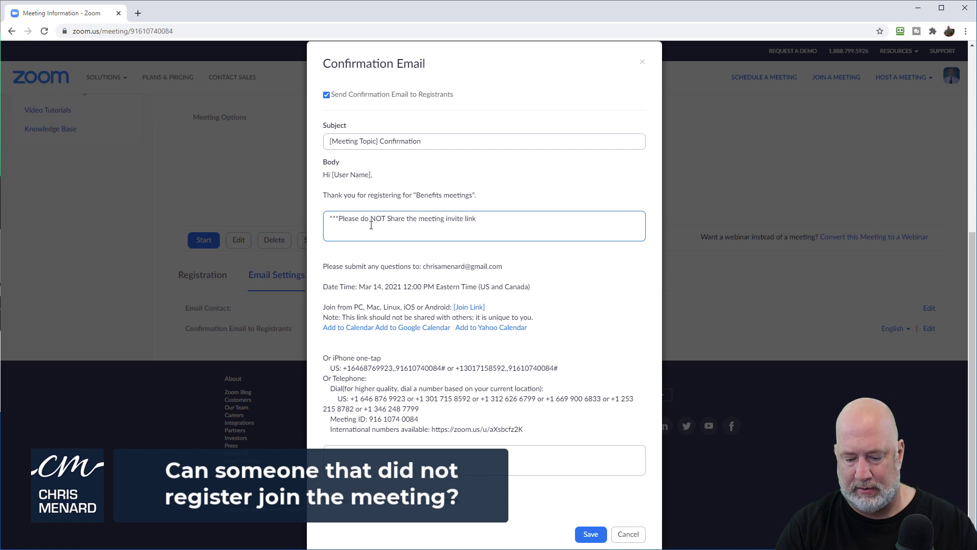
pyautogui.write('*')
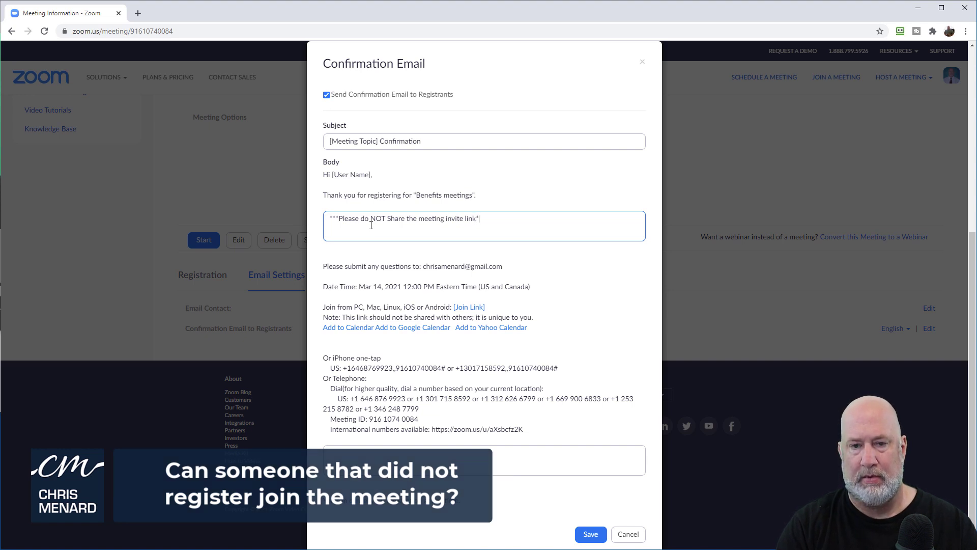
pyautogui.write('***')
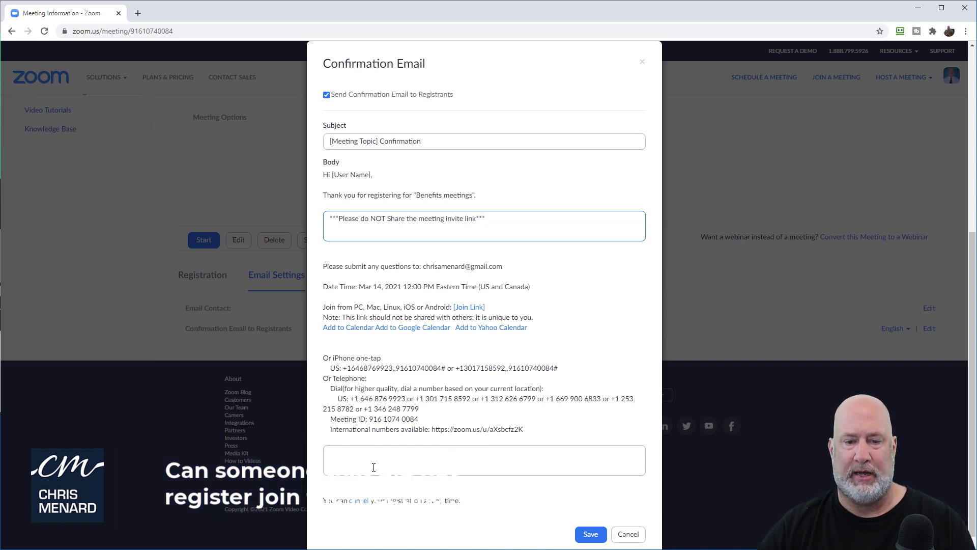
pyautogui.click(590, 534)
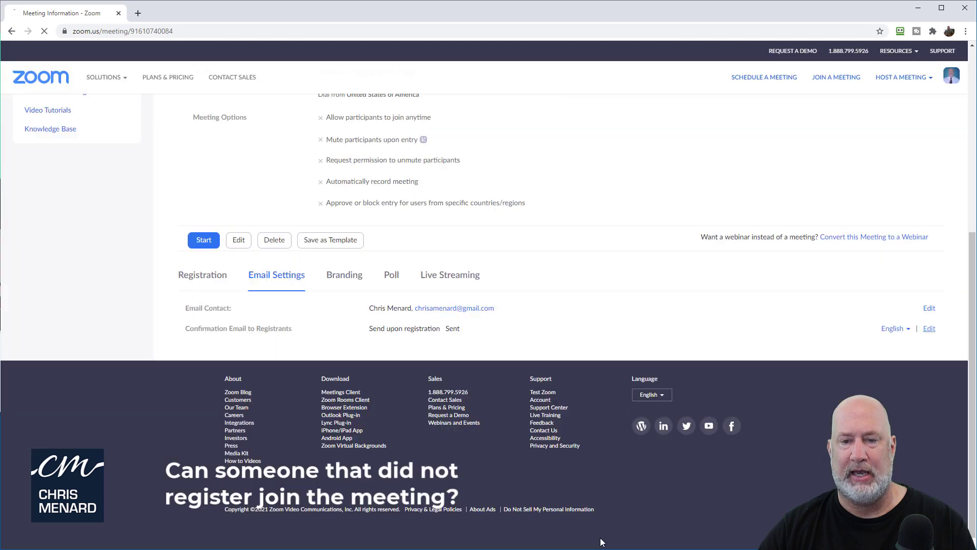
# Step: Return to Email Settings and send a new preview of the updated confirmation email
pyautogui.click(202, 275)
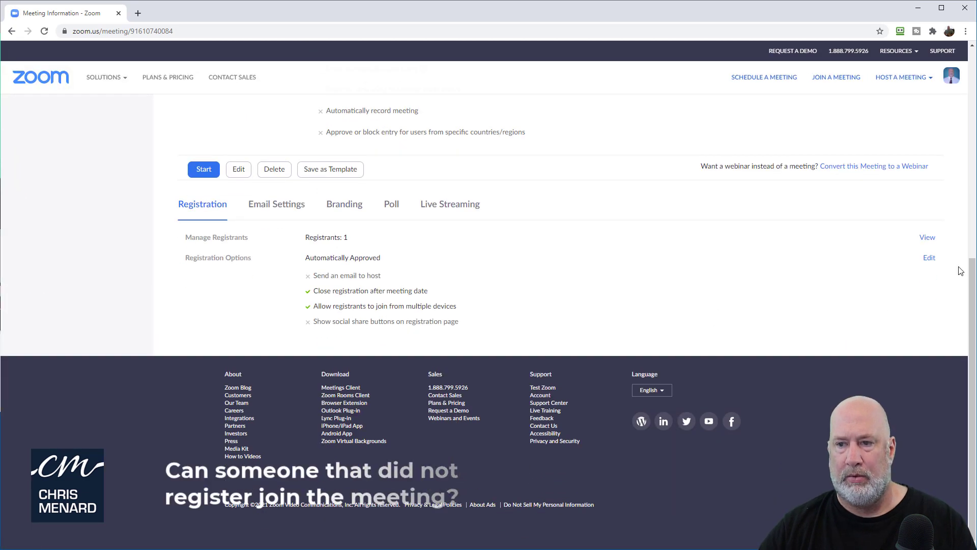
pyautogui.click(276, 204)
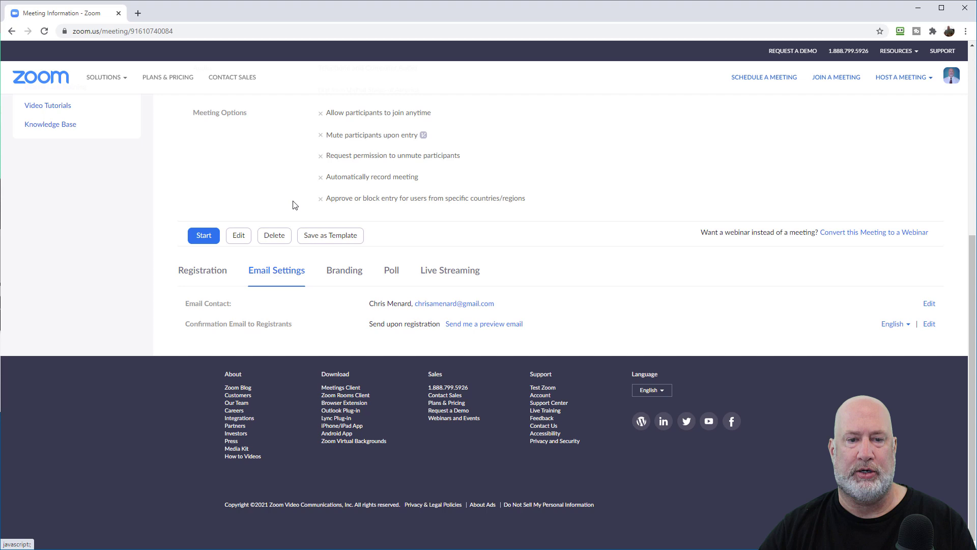
pyautogui.click(484, 323)
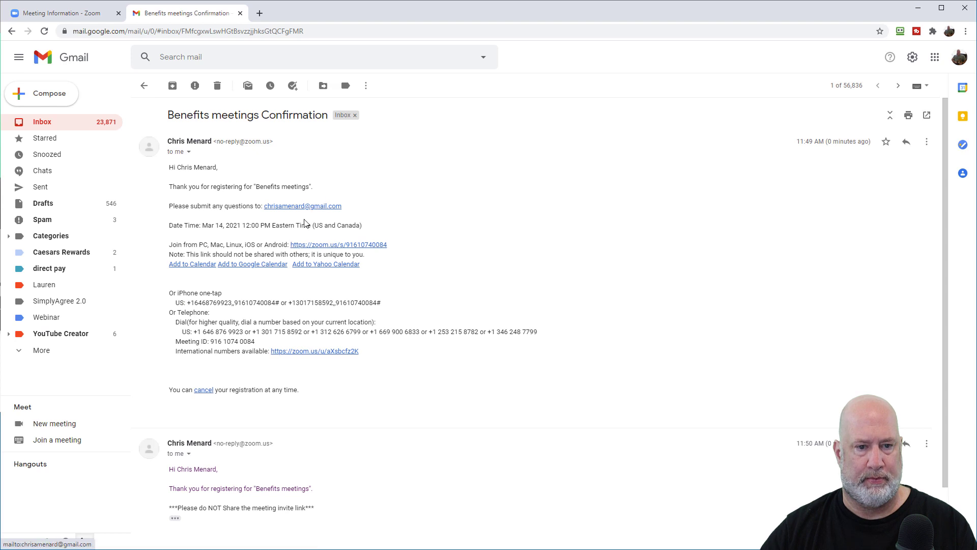
# Step: Scroll the Confirmation thread to the newer preview carrying the do-not-share note
pyautogui.scroll(-3)
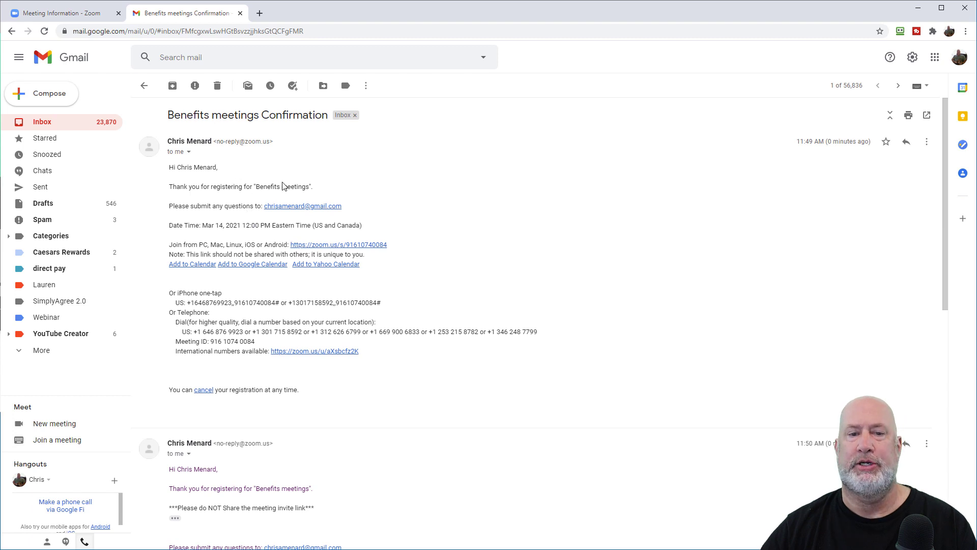
pyautogui.scroll(-3)
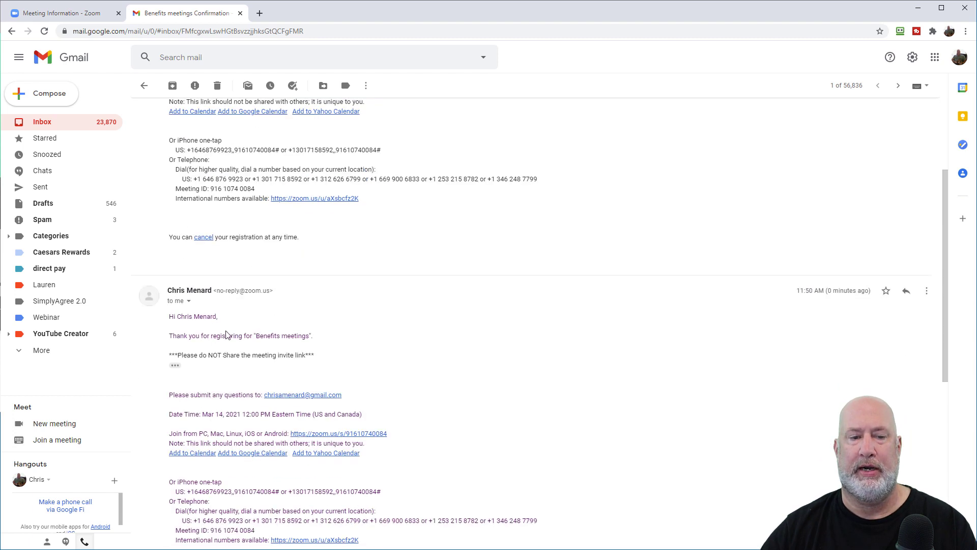